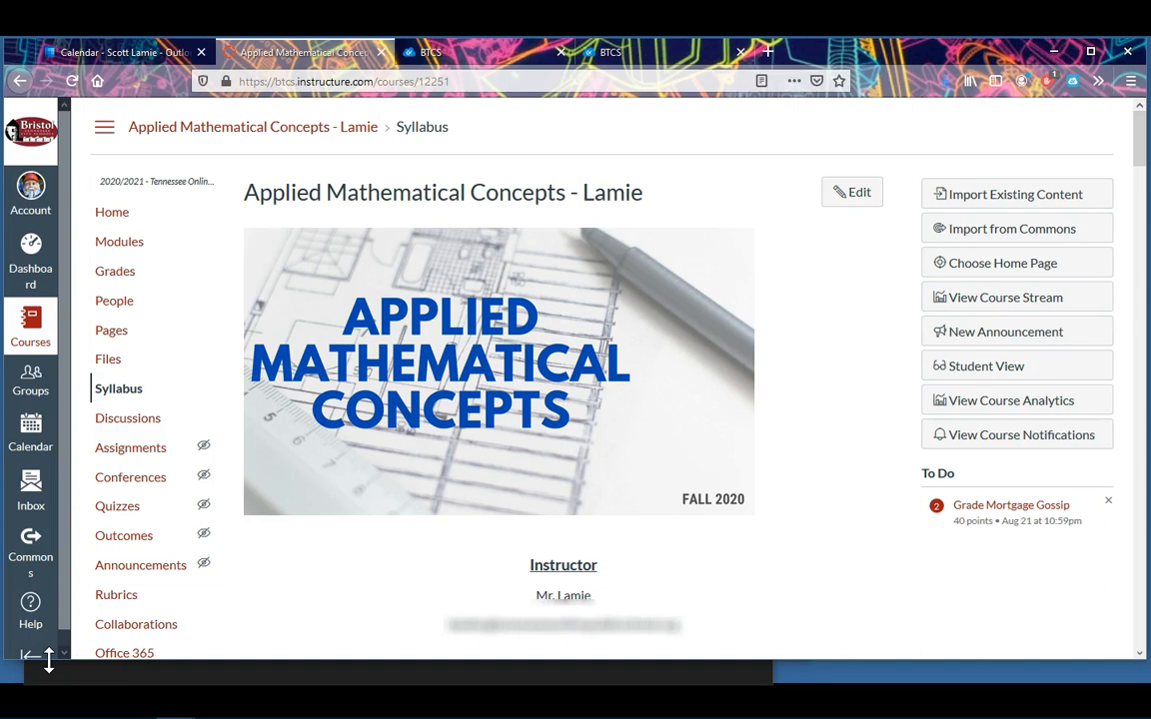
pyautogui.moveTo(119, 241)
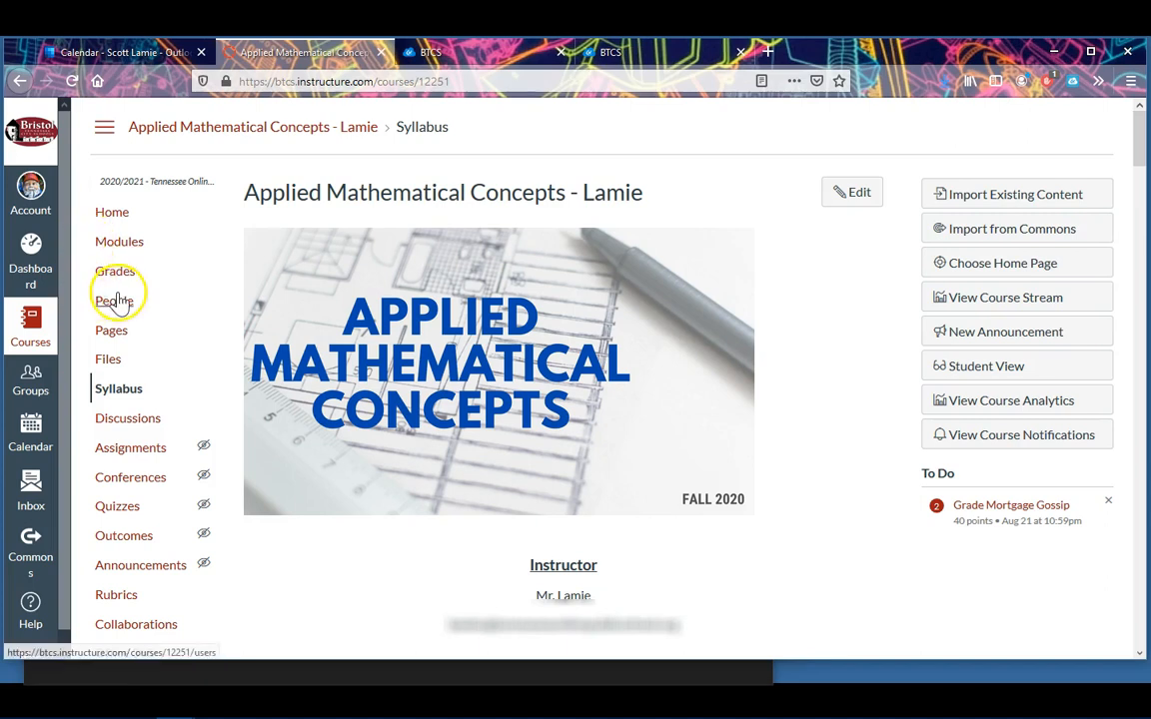
pyautogui.moveTo(115, 270)
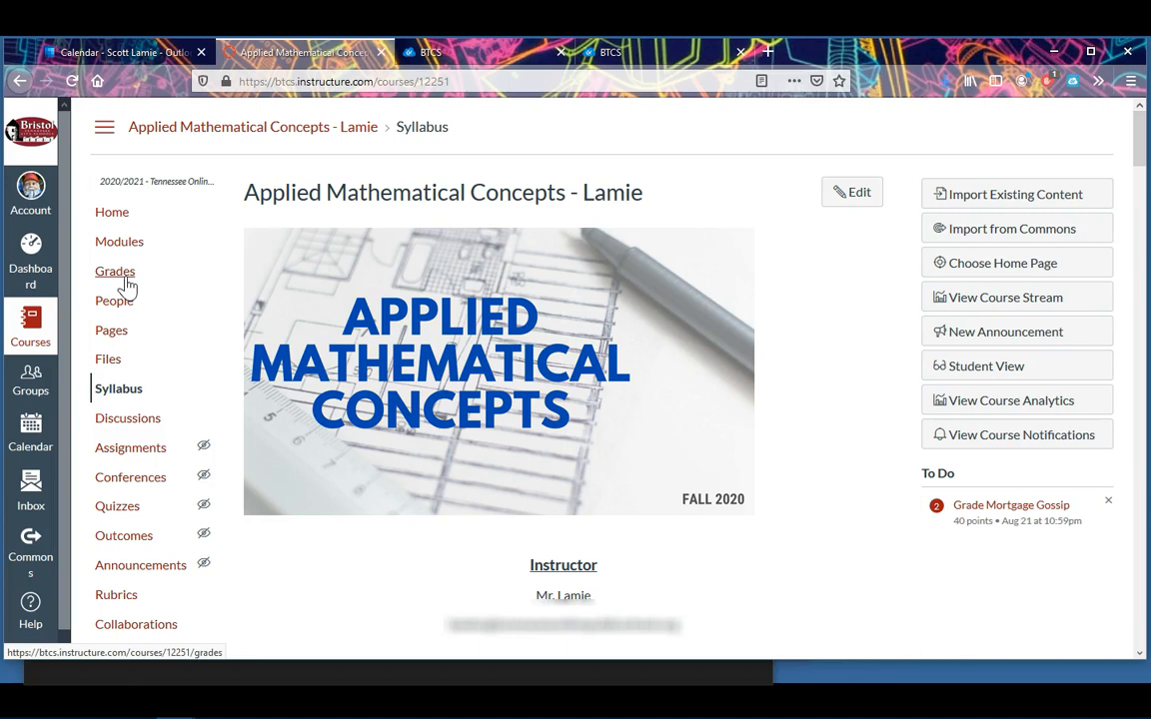
pyautogui.scroll(-3)
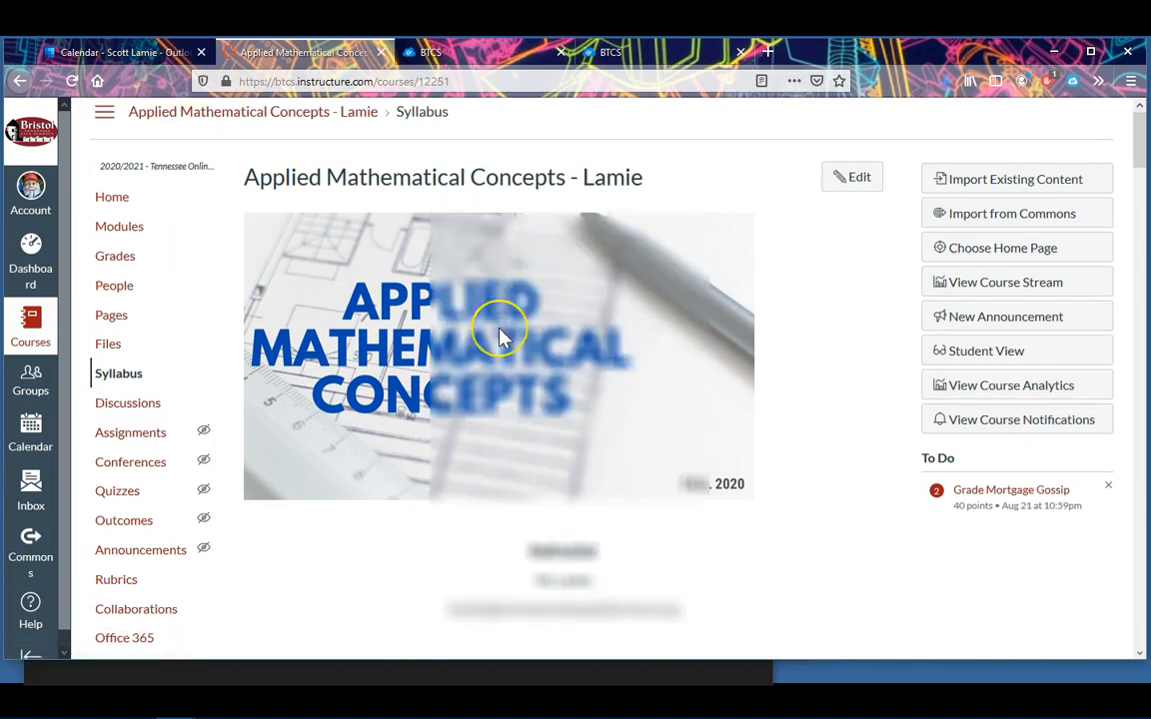
pyautogui.scroll(-3)
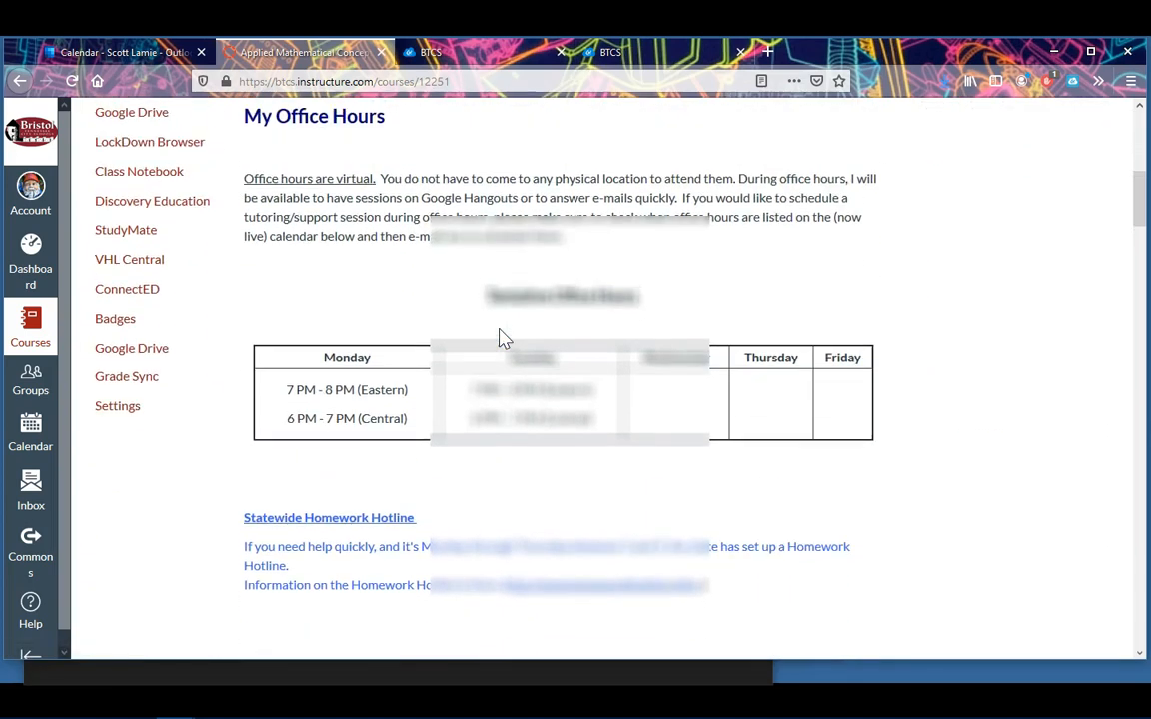
pyautogui.scroll(-3)
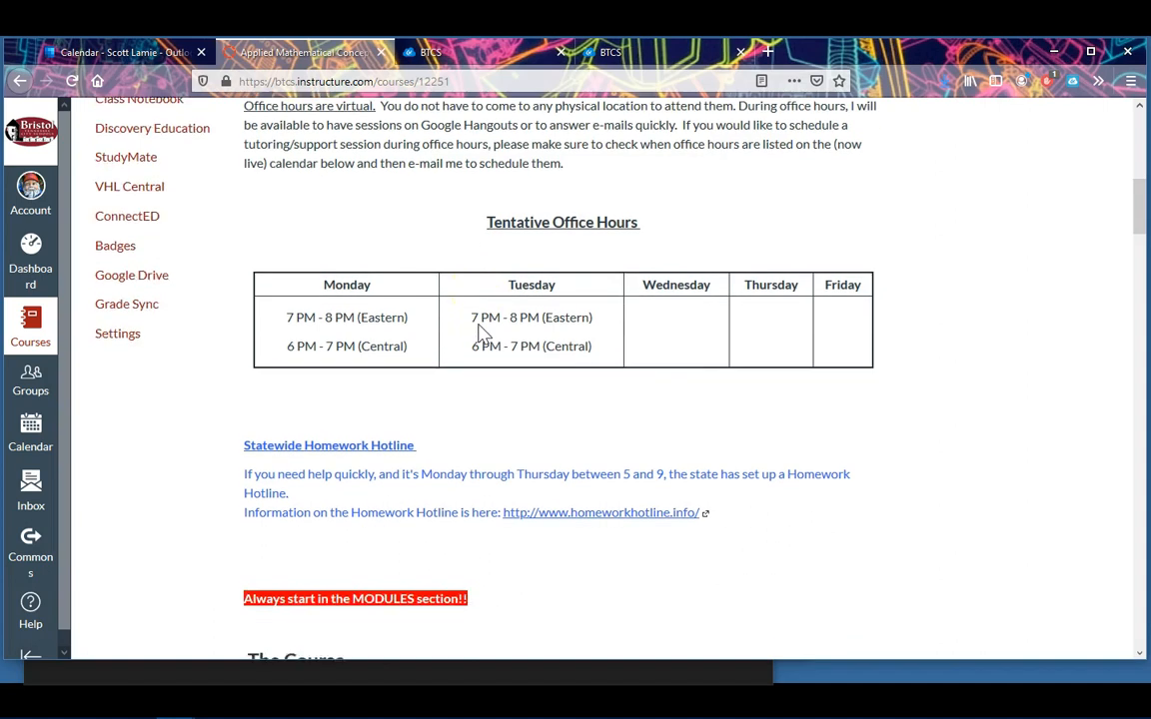
pyautogui.scroll(-3)
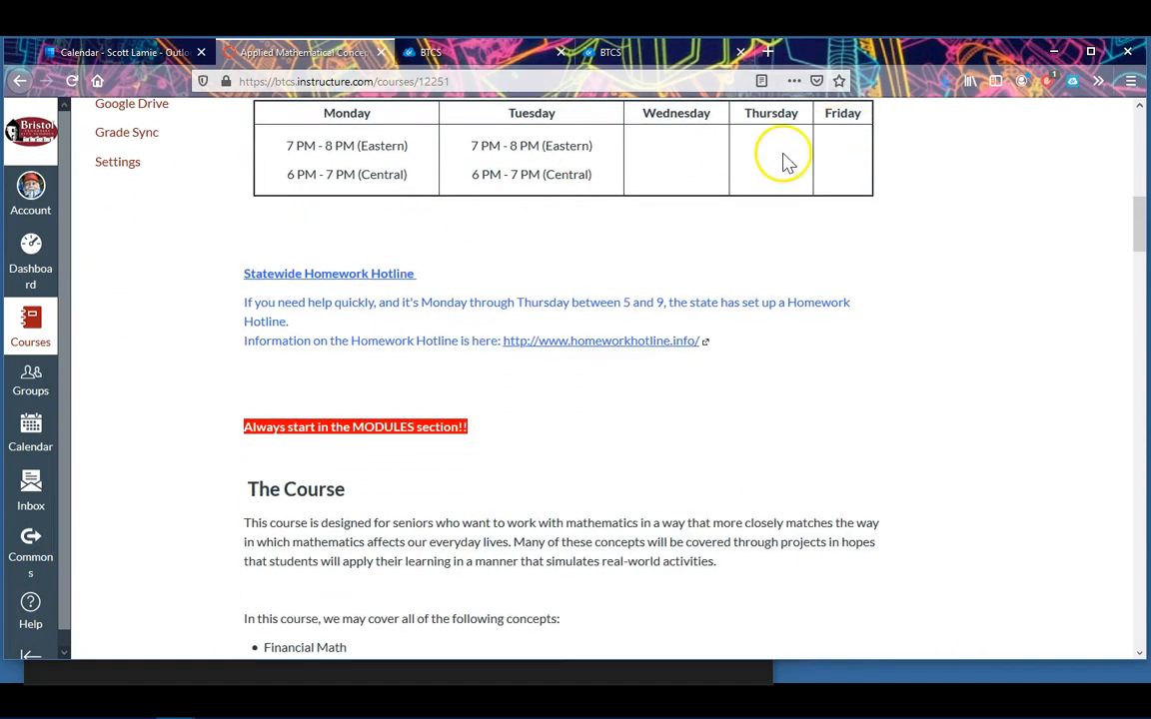
pyautogui.moveTo(854, 168)
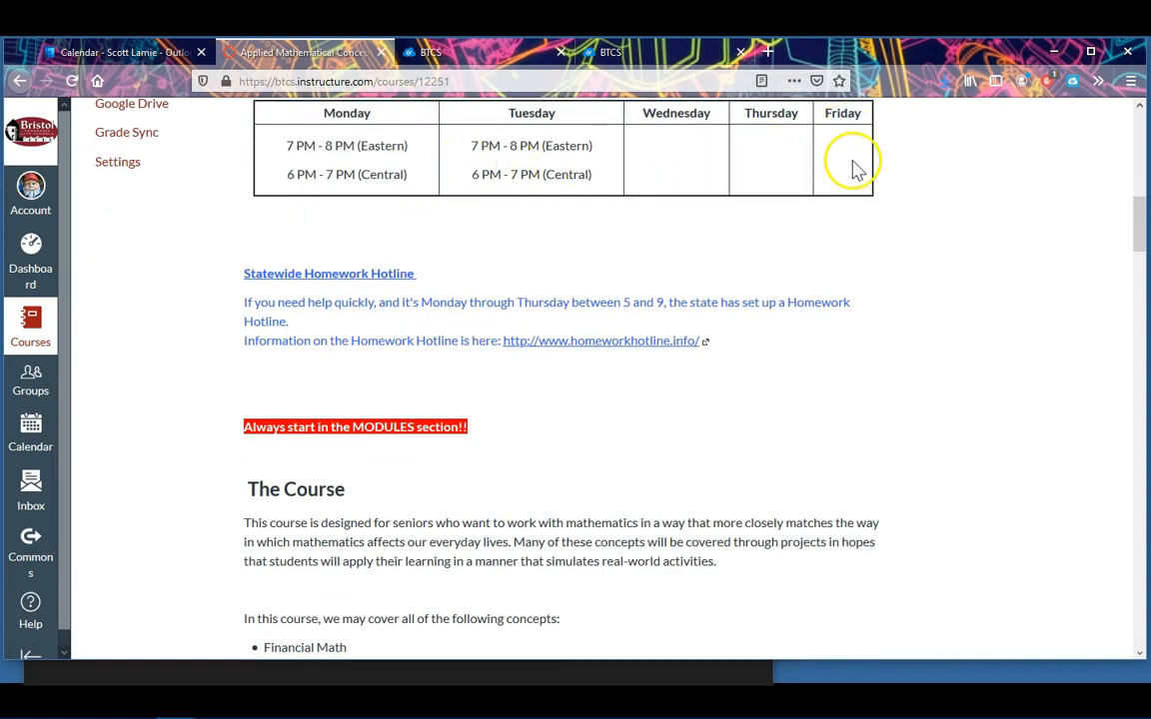
pyautogui.scroll(3)
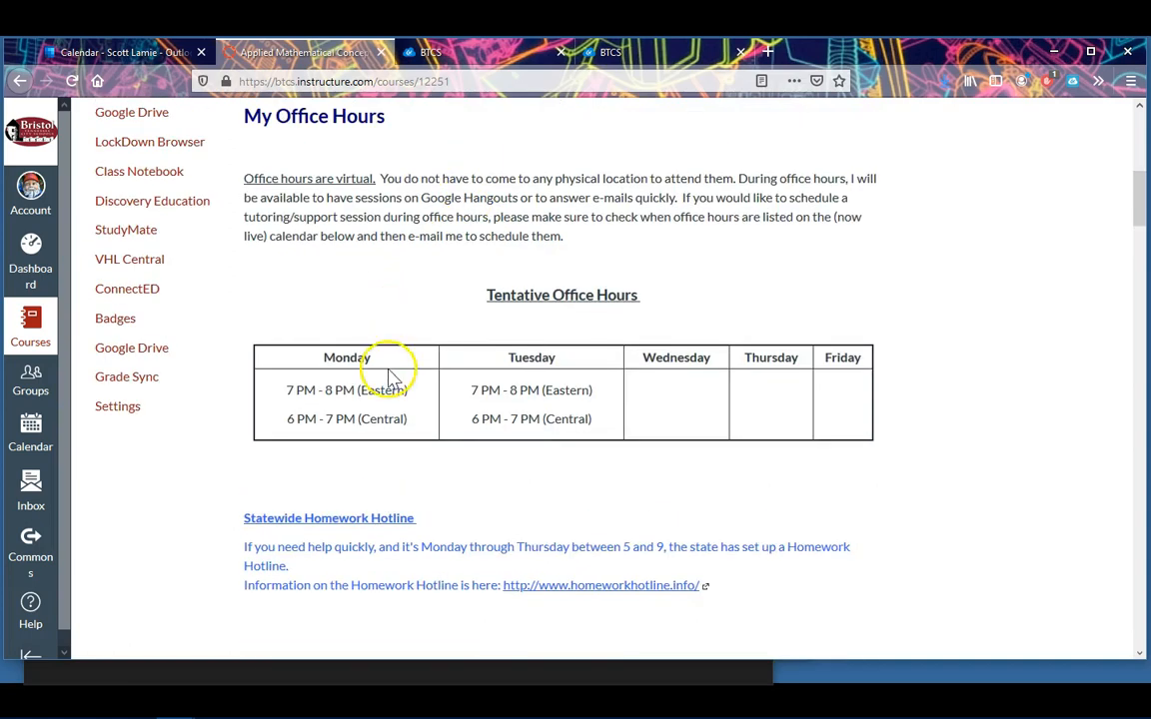
pyautogui.moveTo(476, 398)
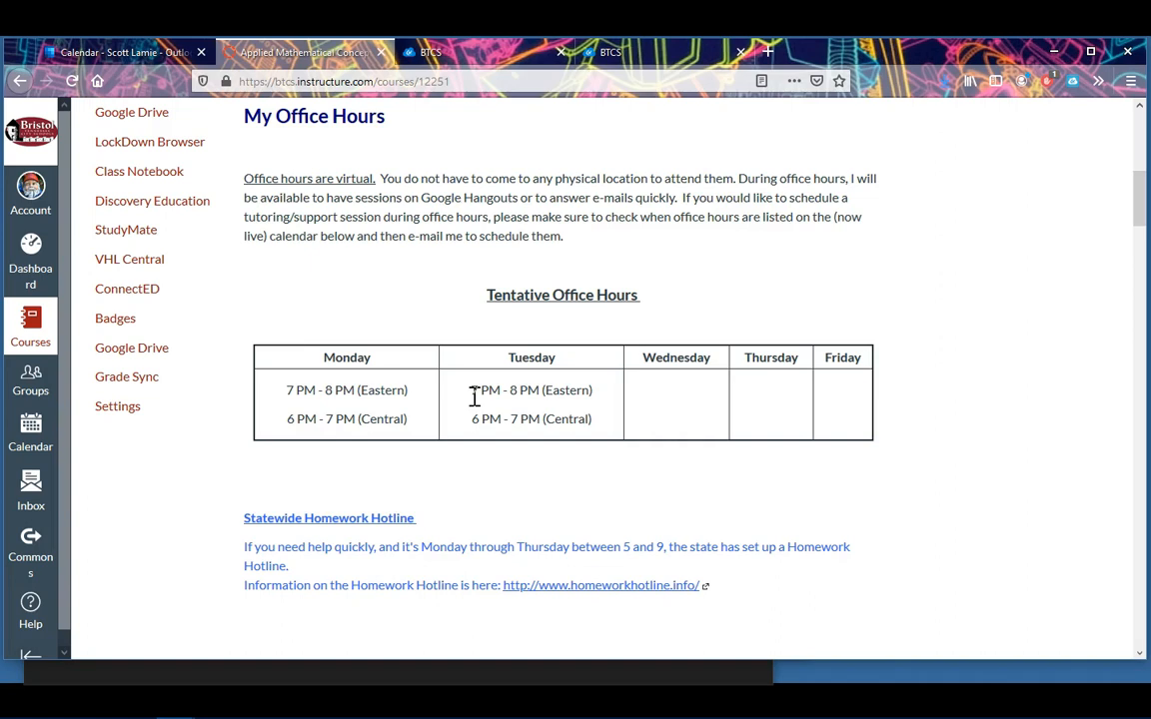
pyautogui.scroll(-3)
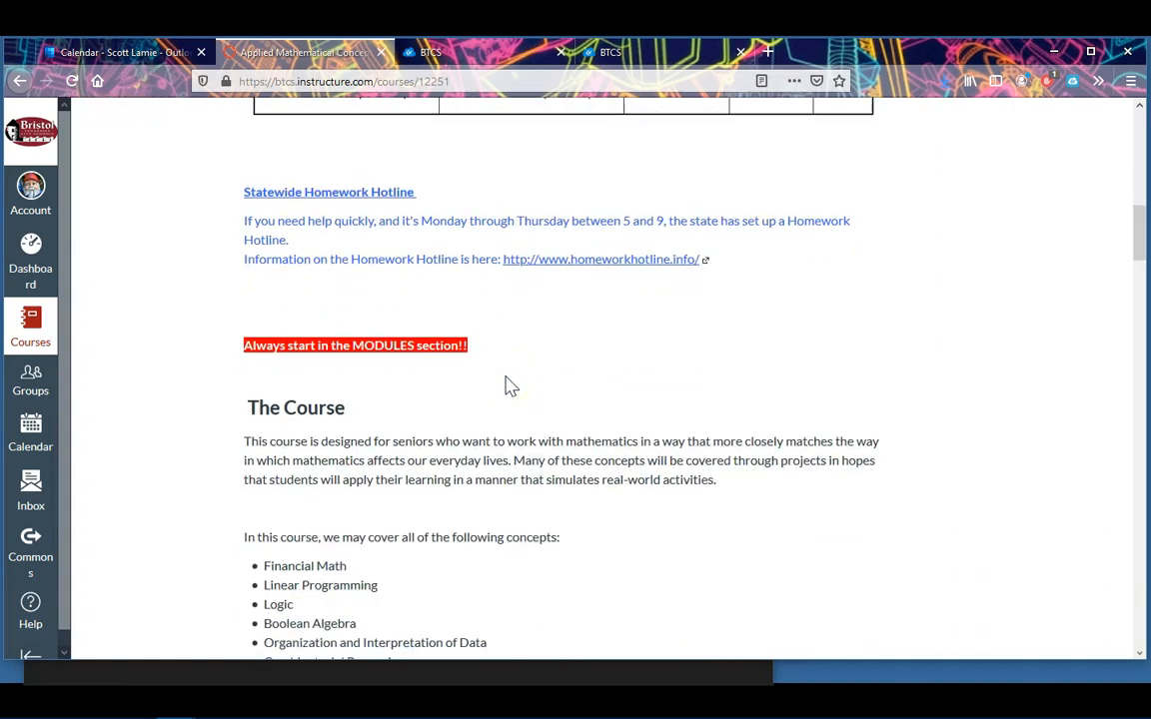
pyautogui.scroll(-3)
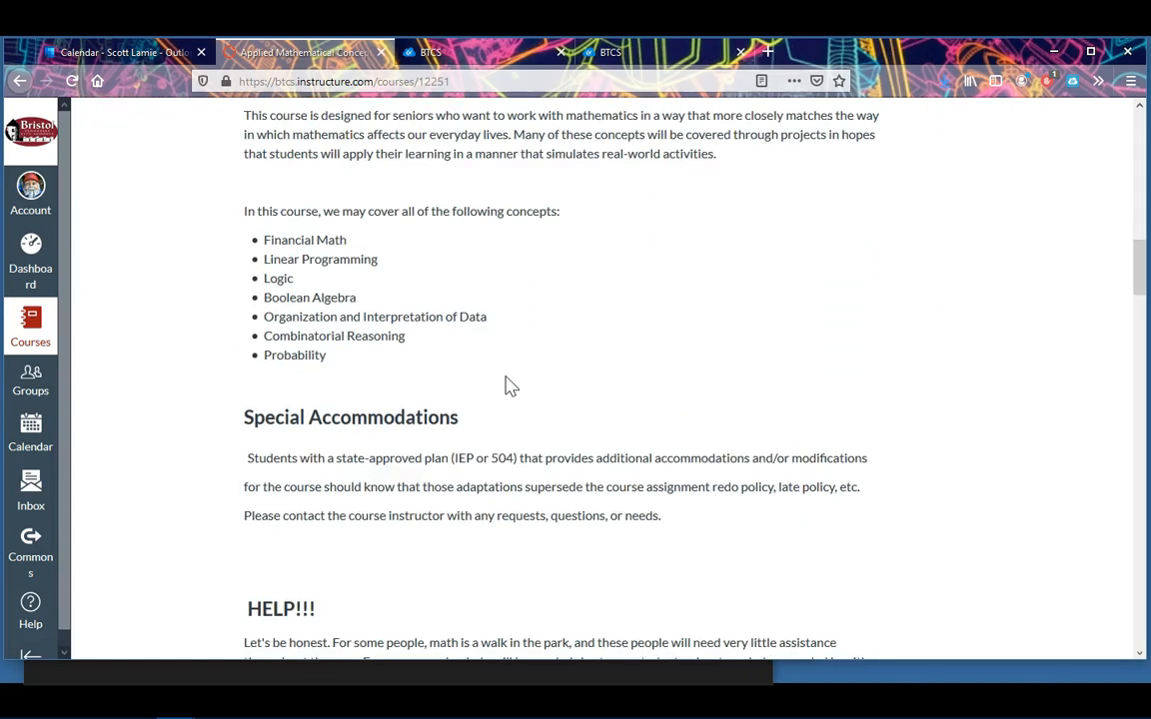
pyautogui.scroll(-3)
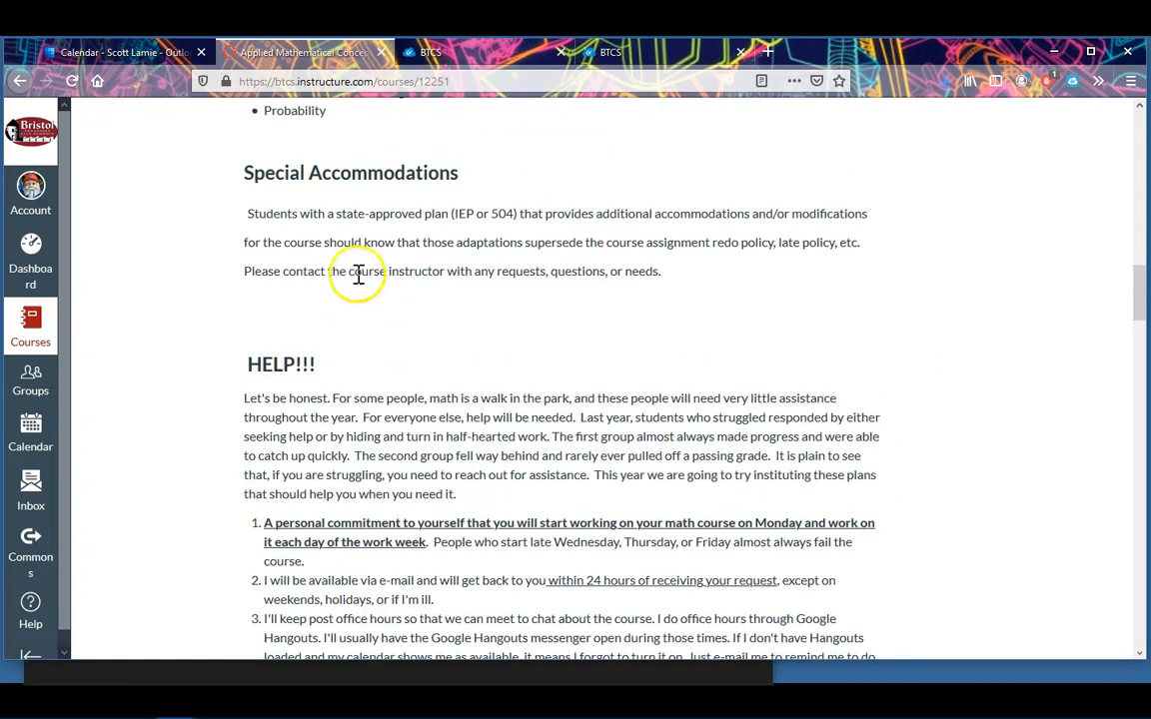
pyautogui.moveTo(335, 270)
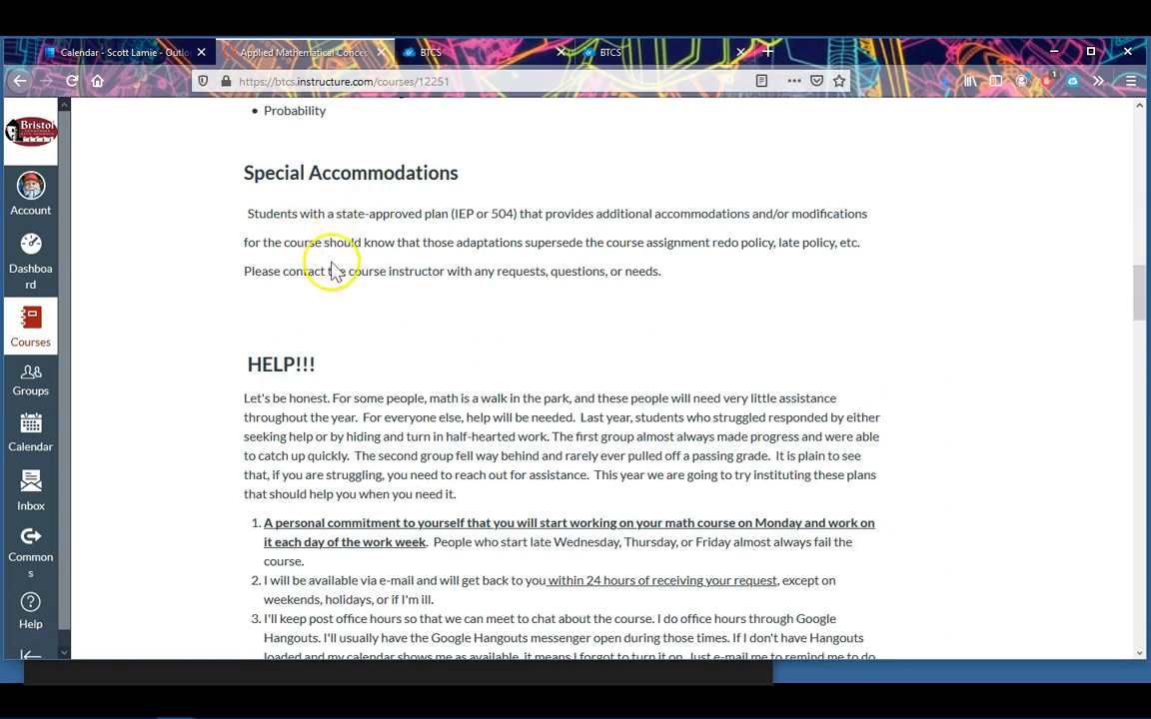
pyautogui.scroll(-3)
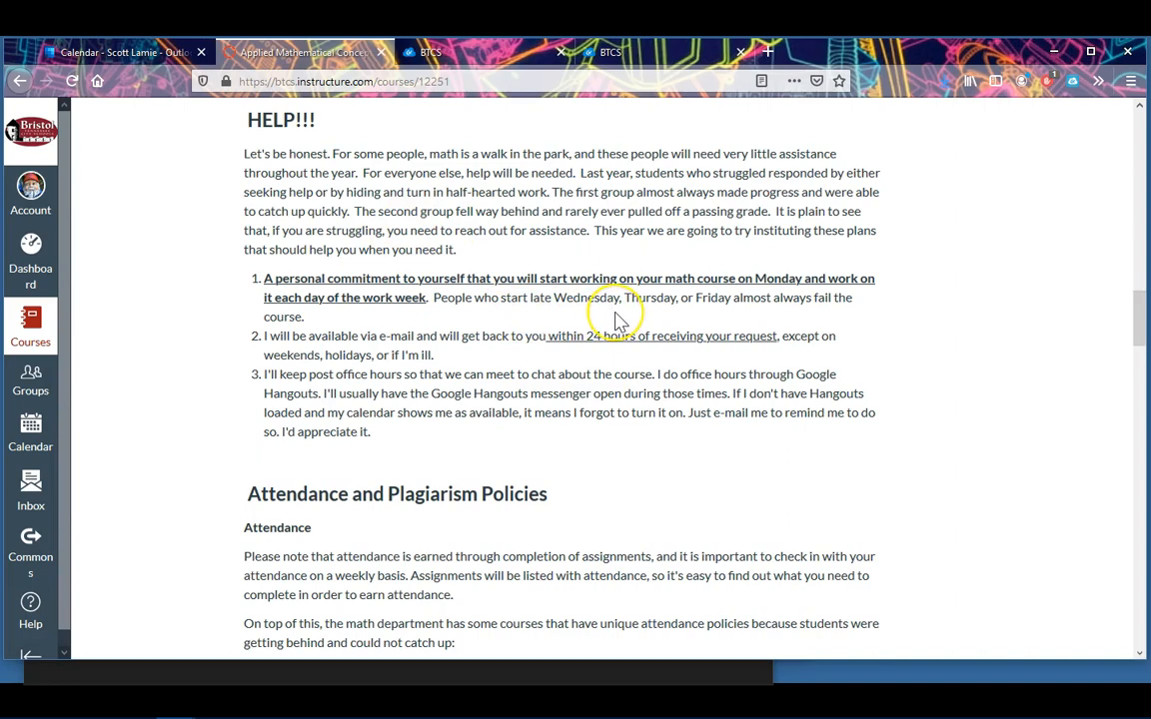
pyautogui.scroll(3)
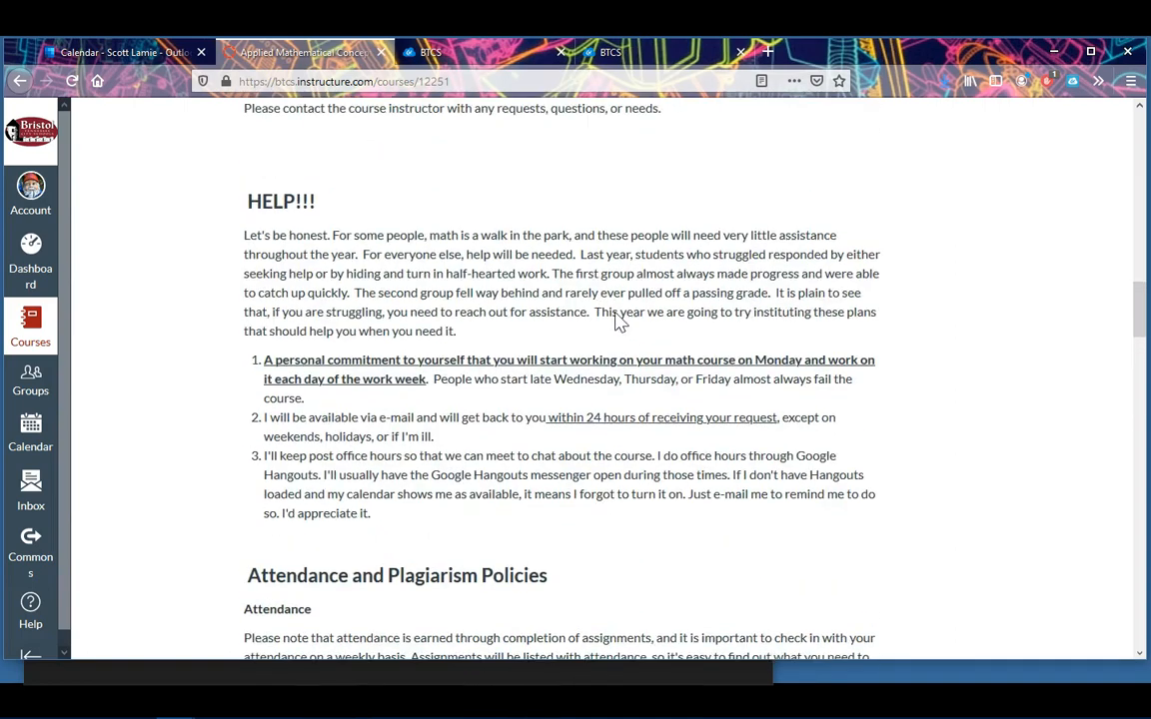
pyautogui.scroll(-3)
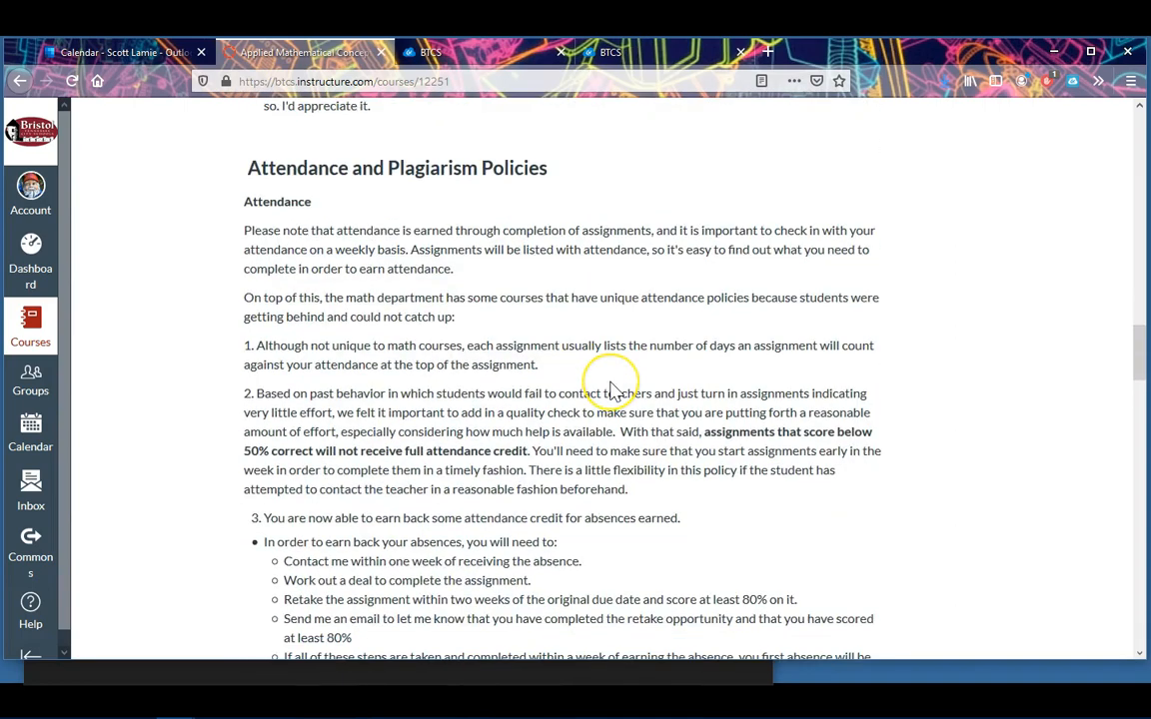
pyautogui.scroll(-3)
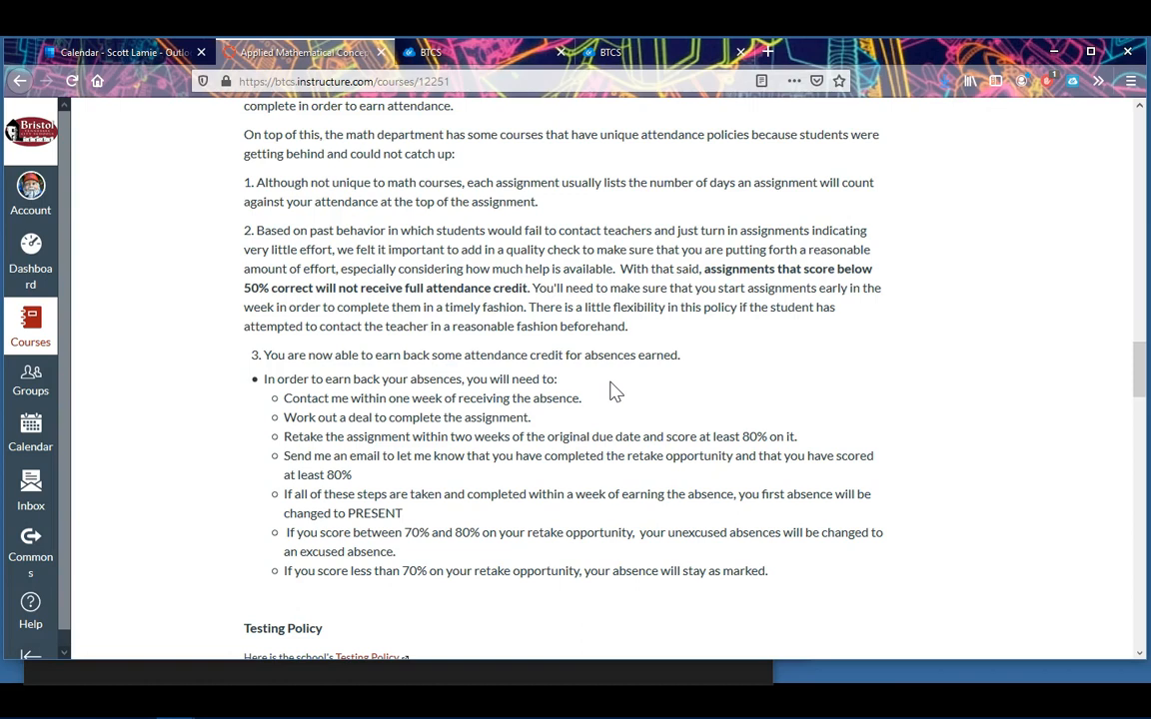
pyautogui.scroll(-3)
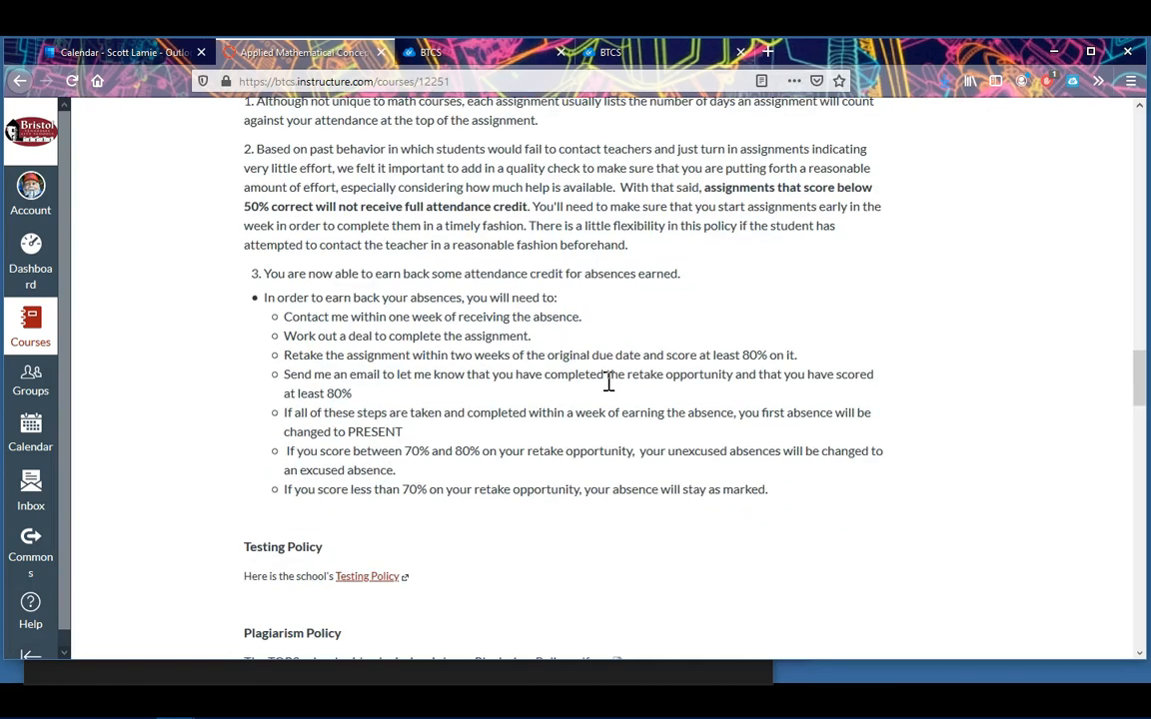
pyautogui.scroll(-3)
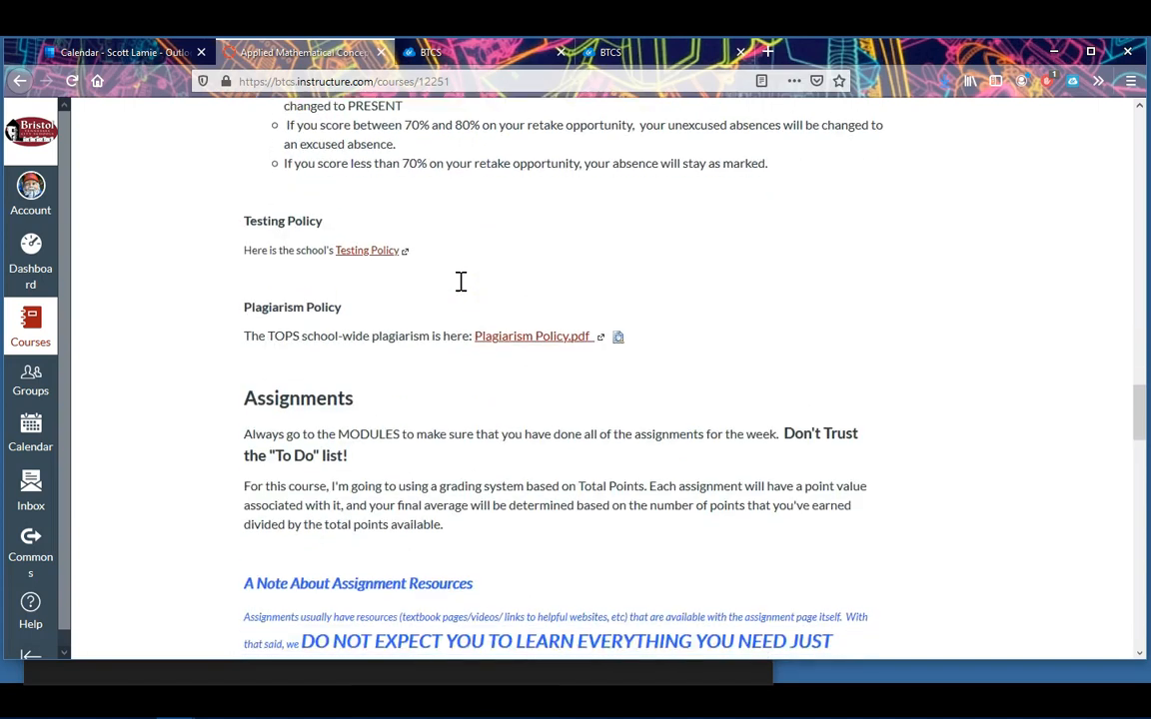
pyautogui.scroll(-3)
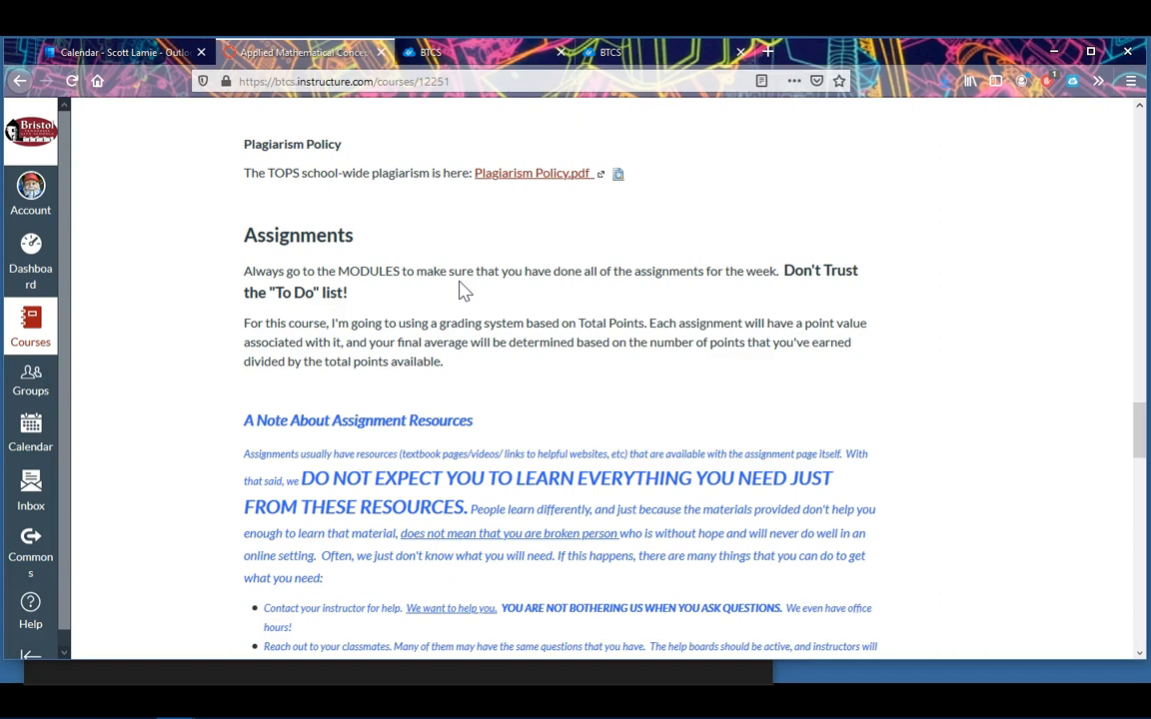
pyautogui.moveTo(842, 280)
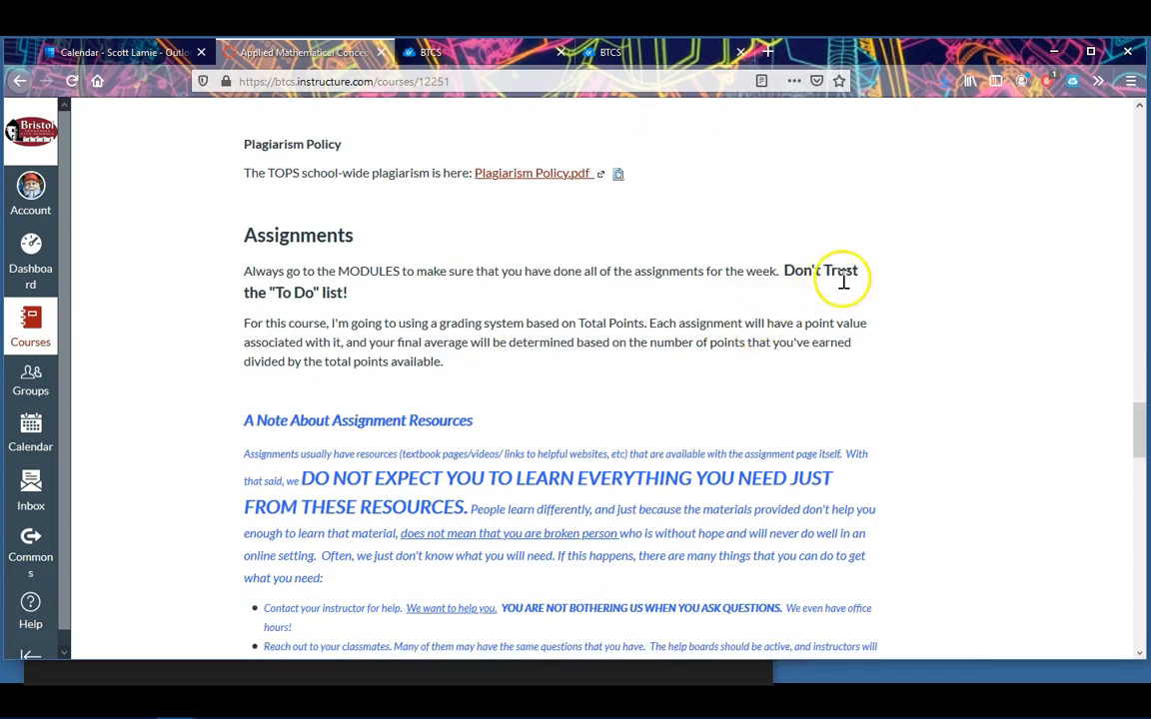
pyautogui.moveTo(842, 279)
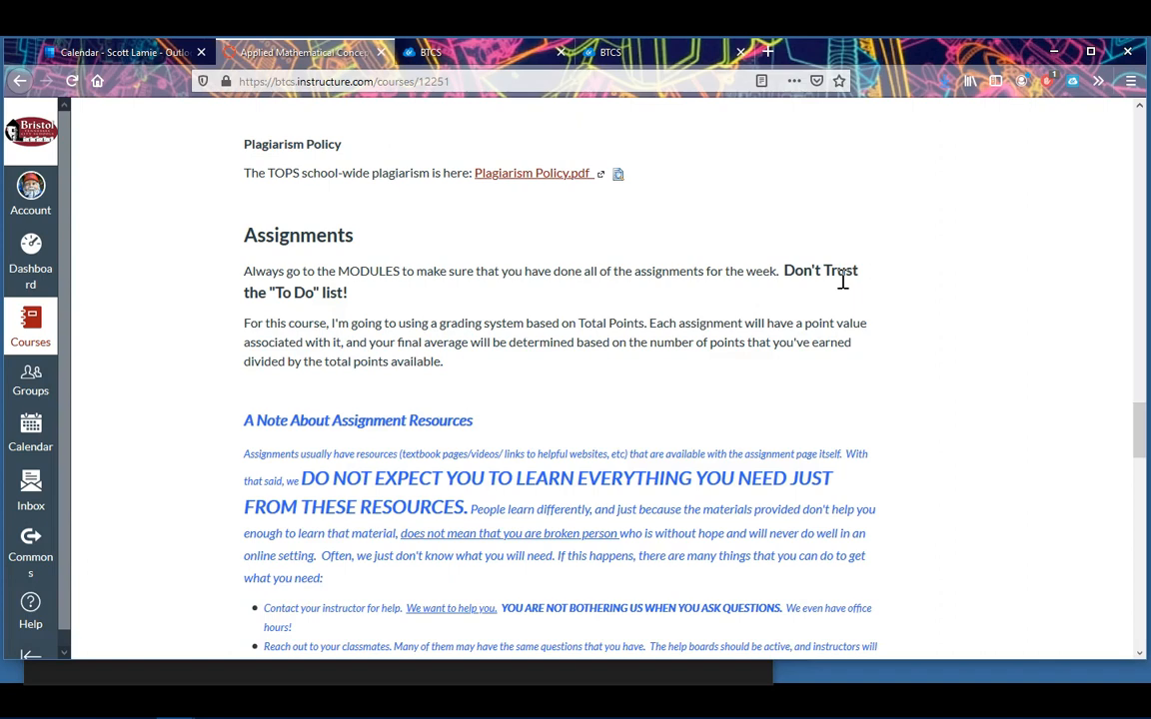
pyautogui.moveTo(461, 297)
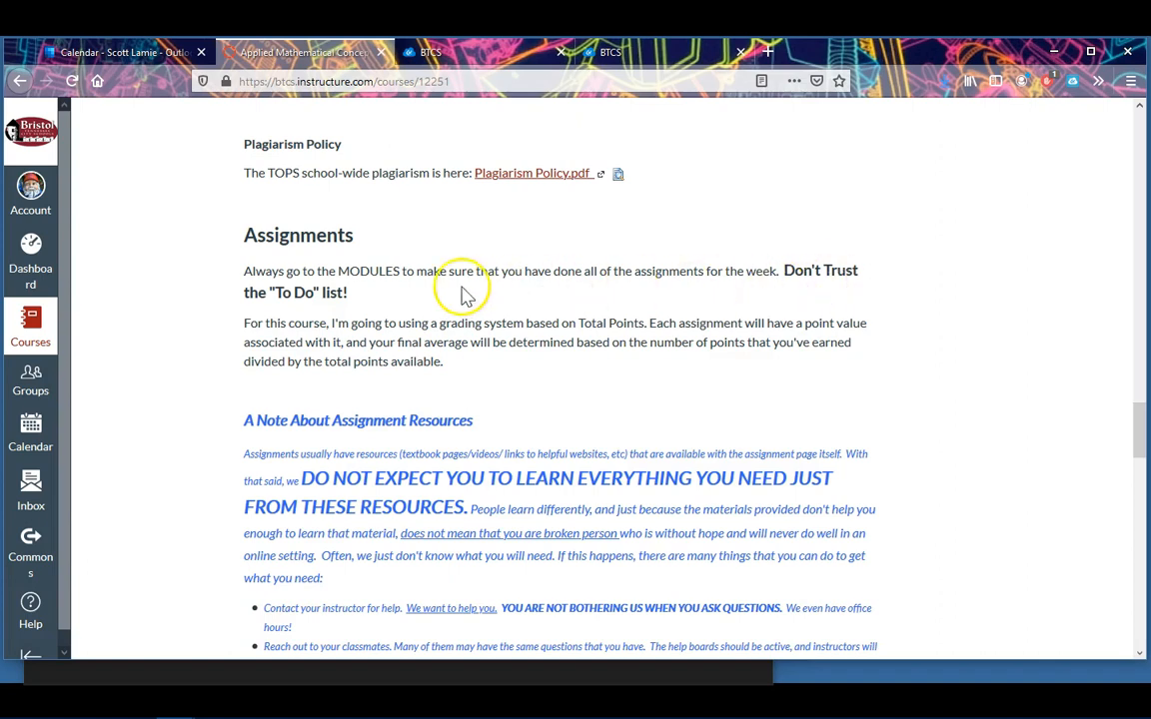
pyautogui.moveTo(415, 289)
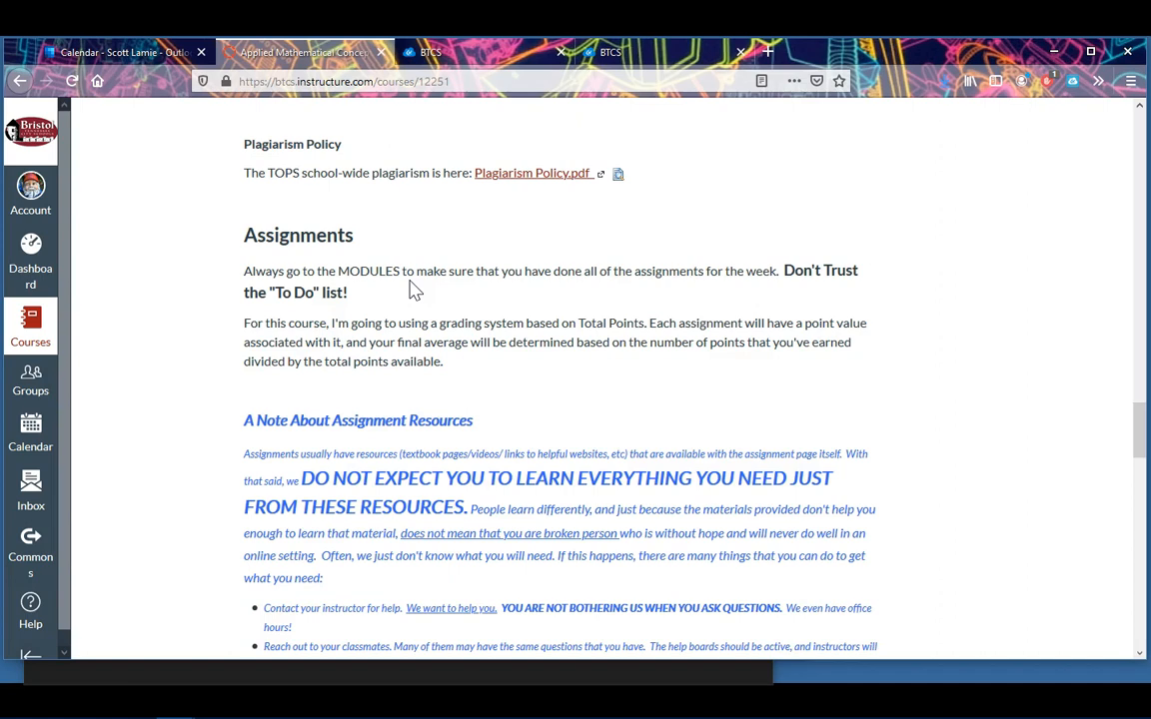
pyautogui.scroll(3)
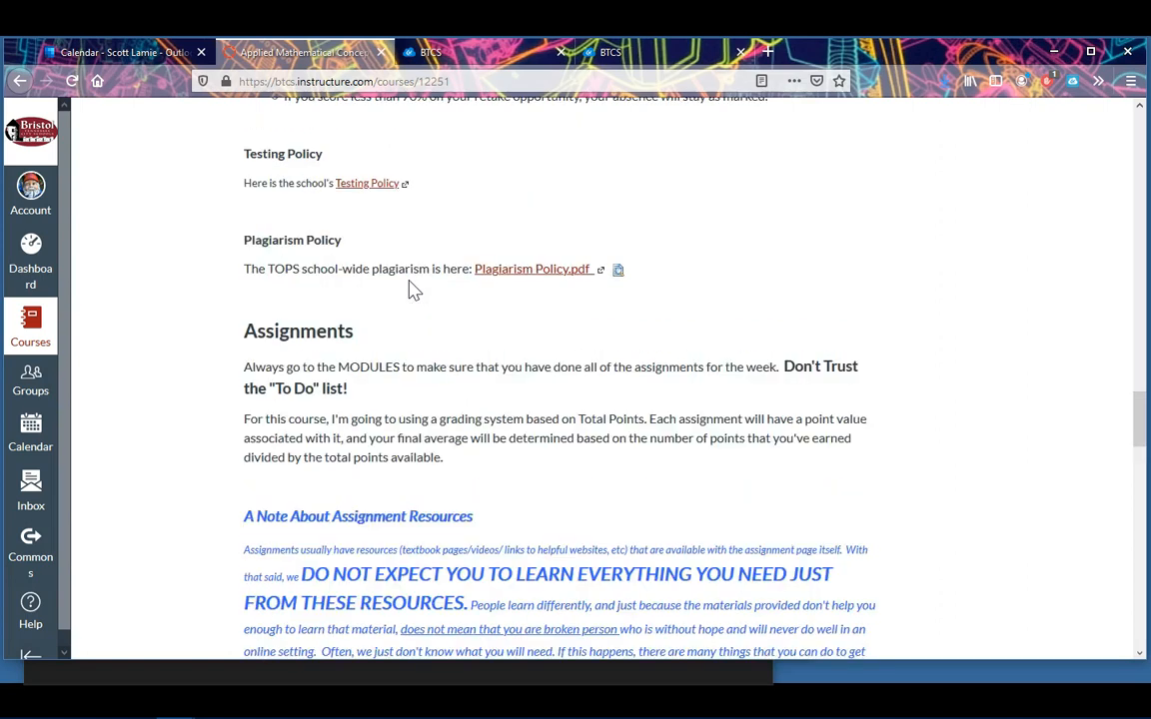
pyautogui.scroll(-3)
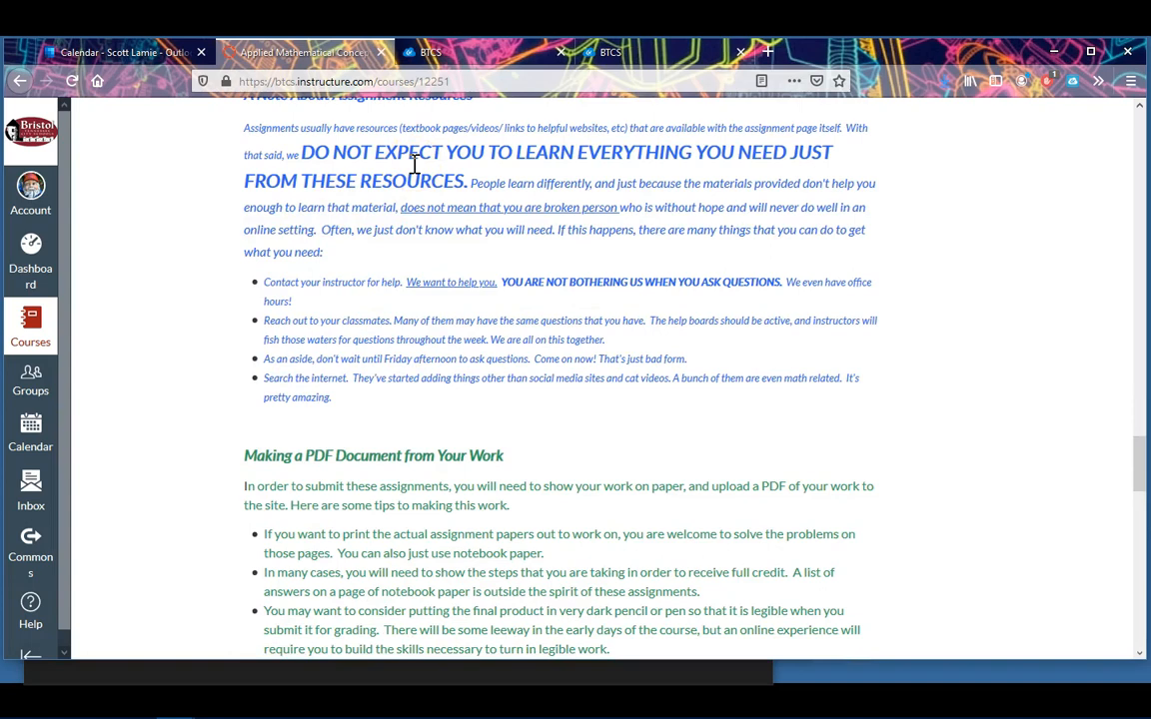
pyautogui.scroll(-3)
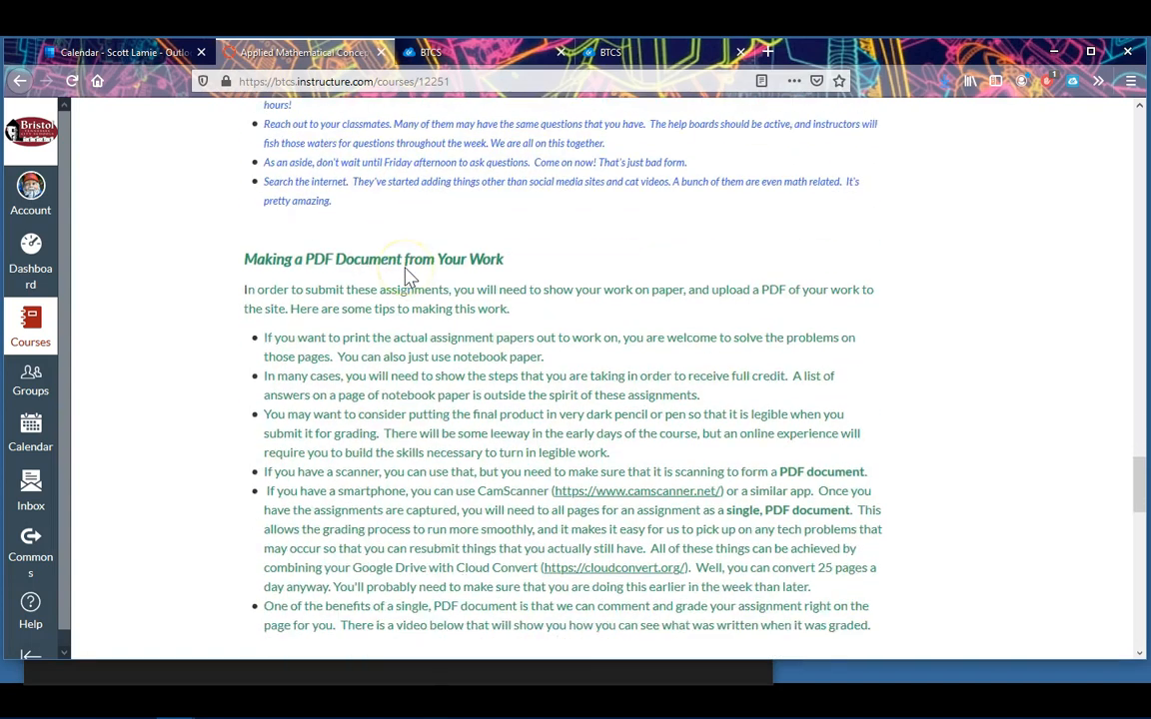
pyautogui.scroll(-3)
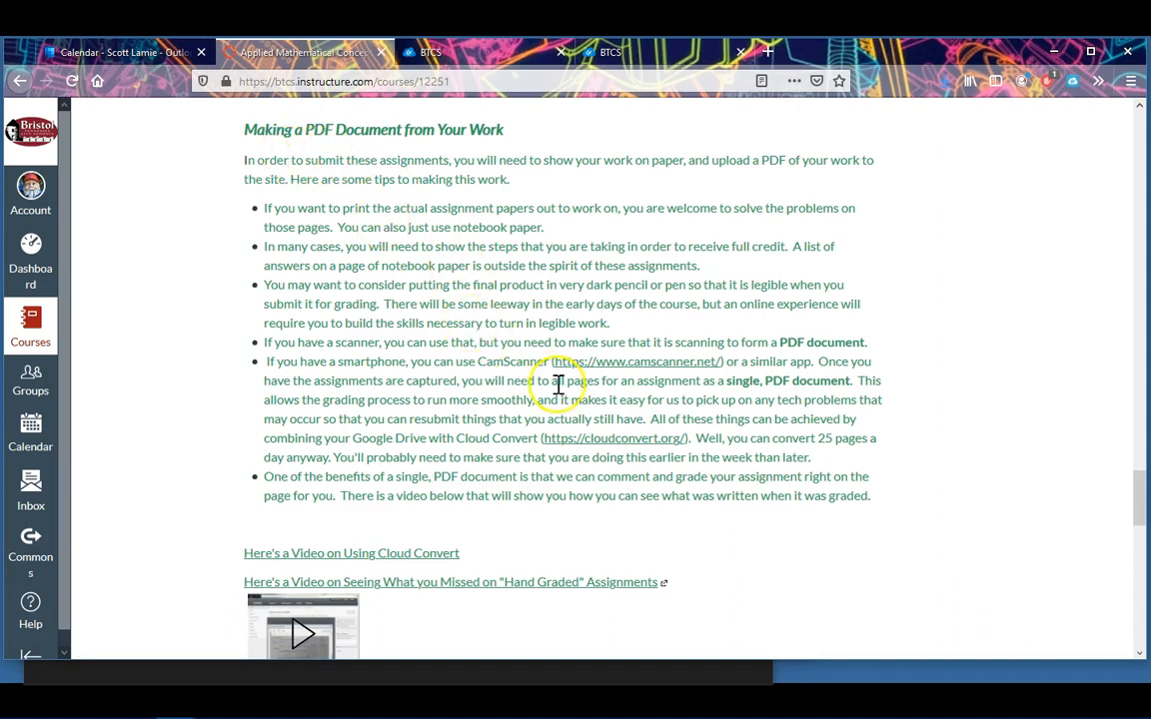
pyautogui.moveTo(603, 374)
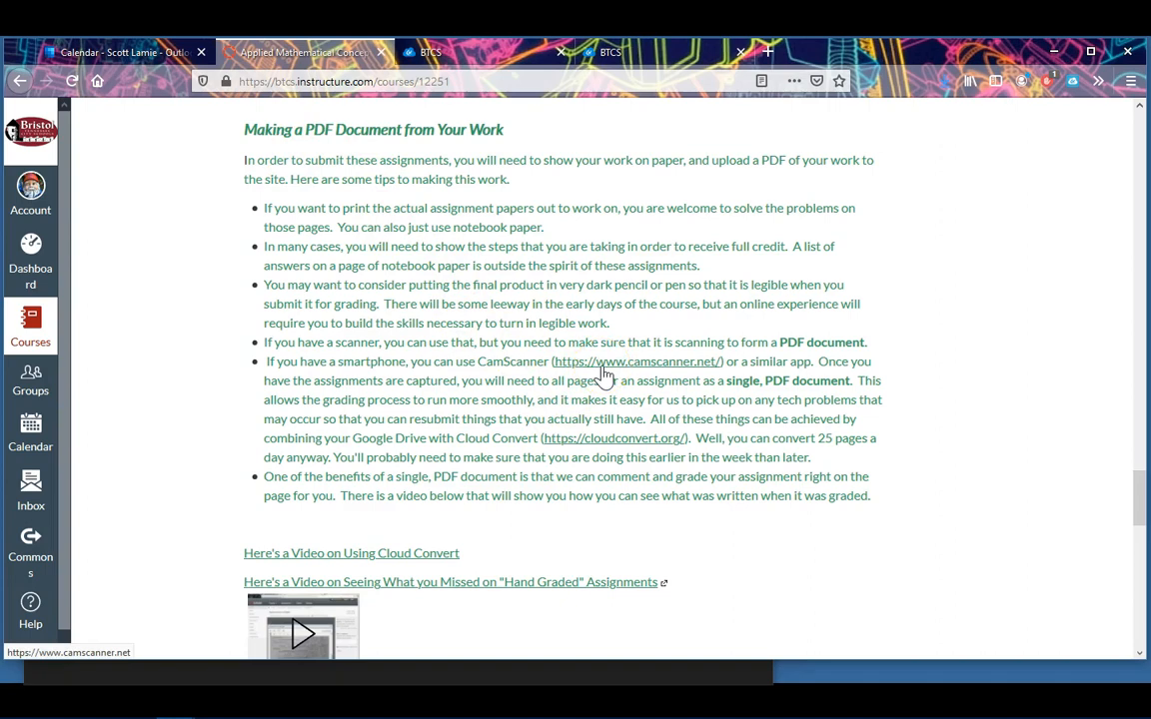
pyautogui.scroll(-3)
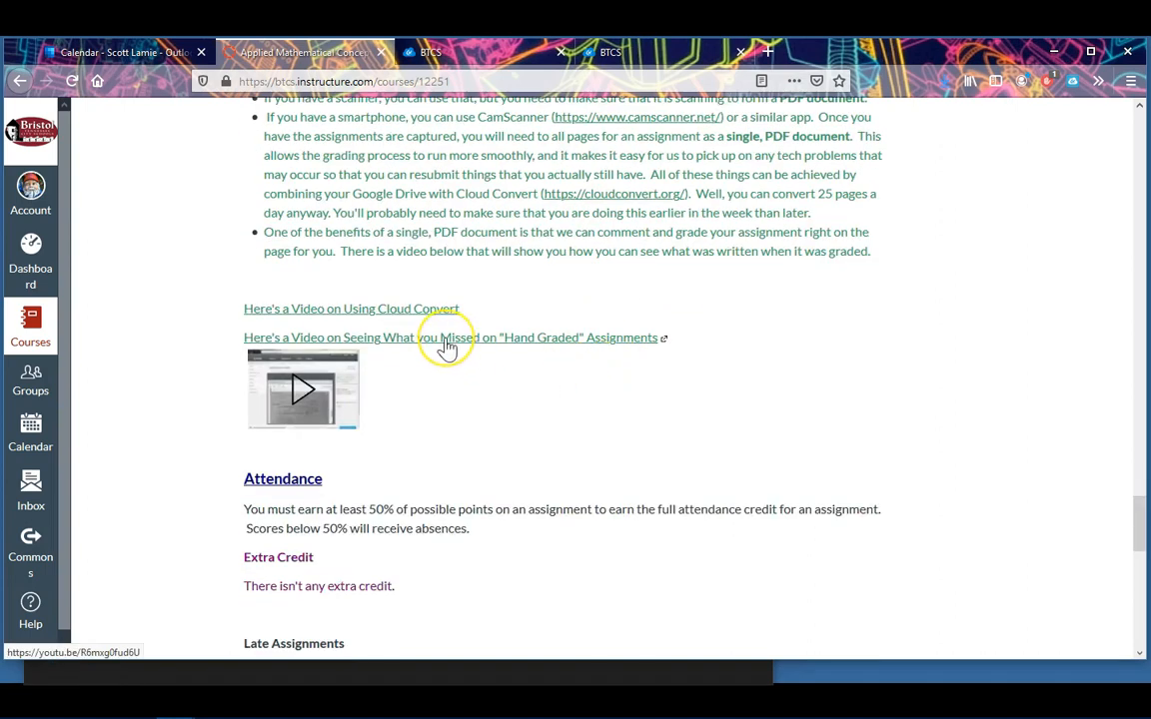
pyautogui.moveTo(447, 344)
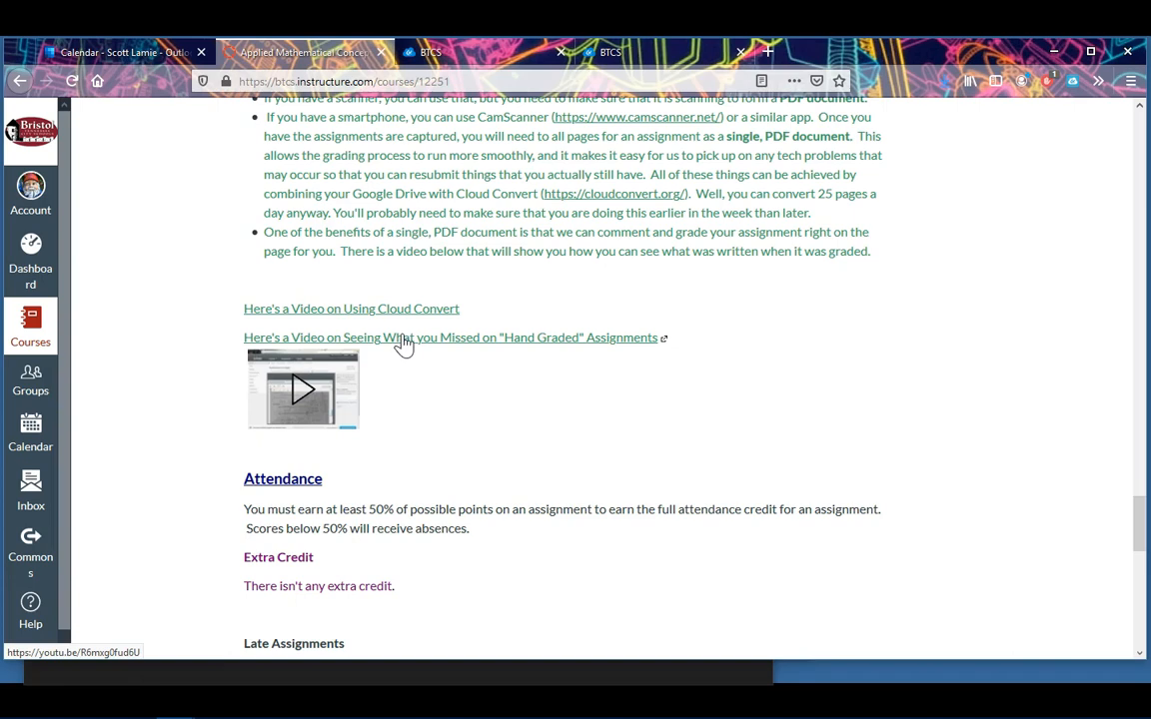
pyautogui.scroll(-3)
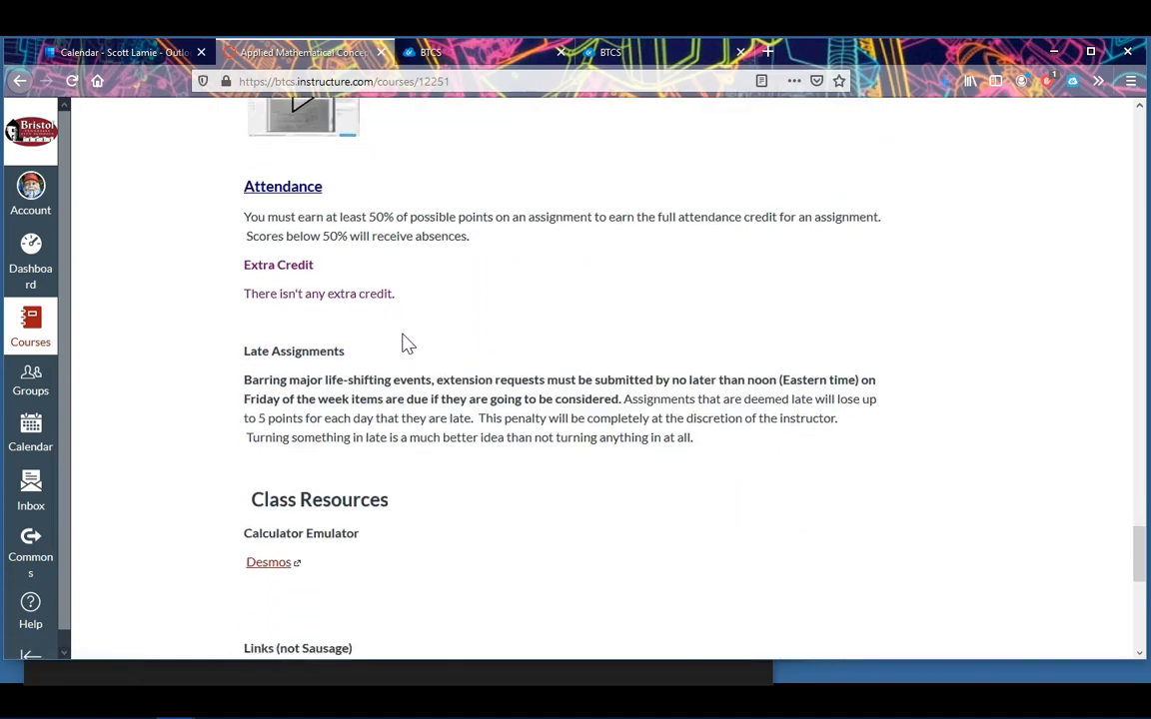
pyautogui.scroll(-3)
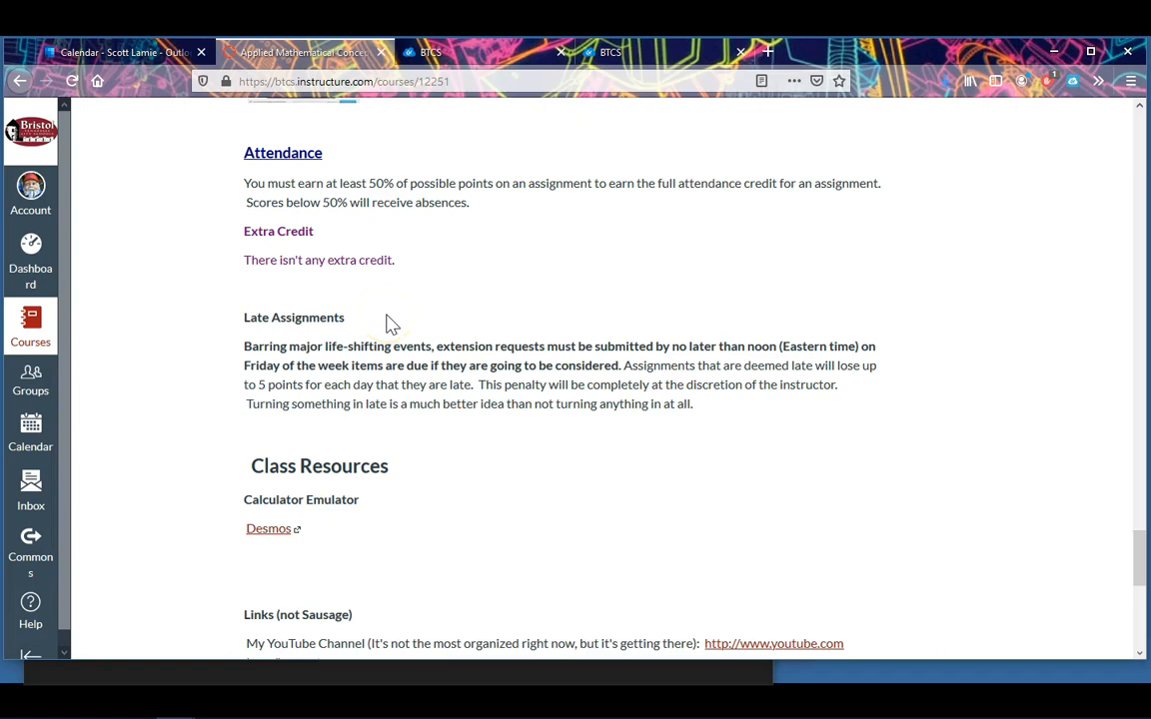
pyautogui.scroll(-3)
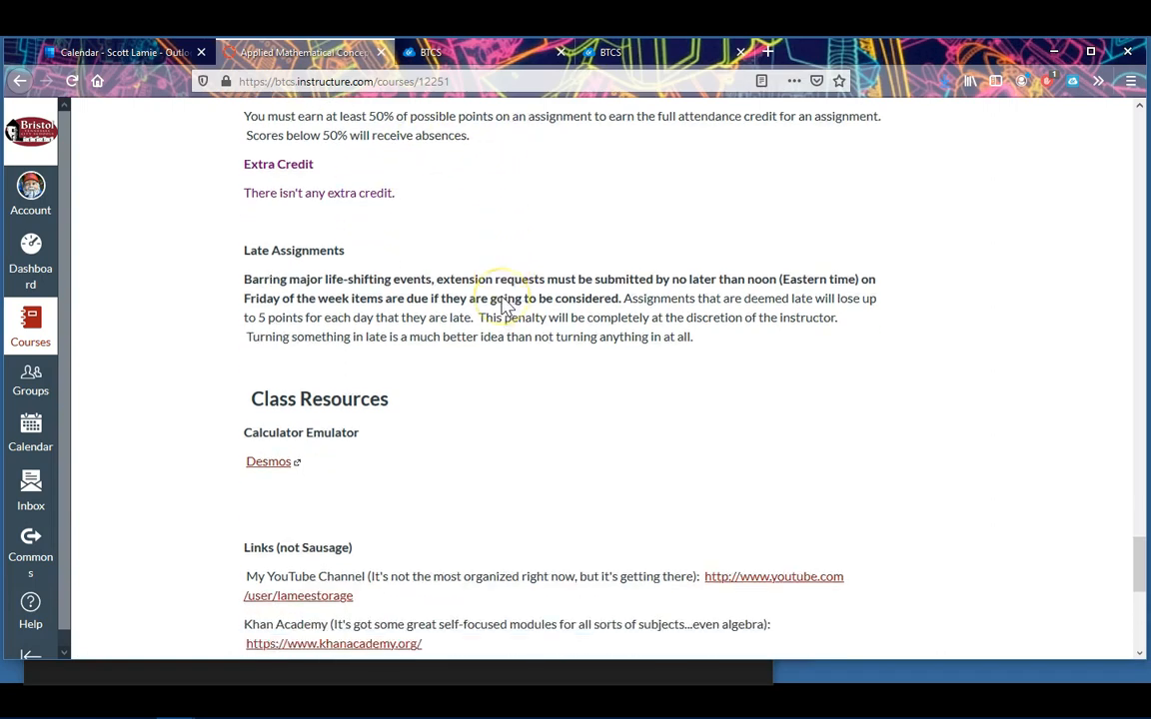
pyautogui.scroll(-3)
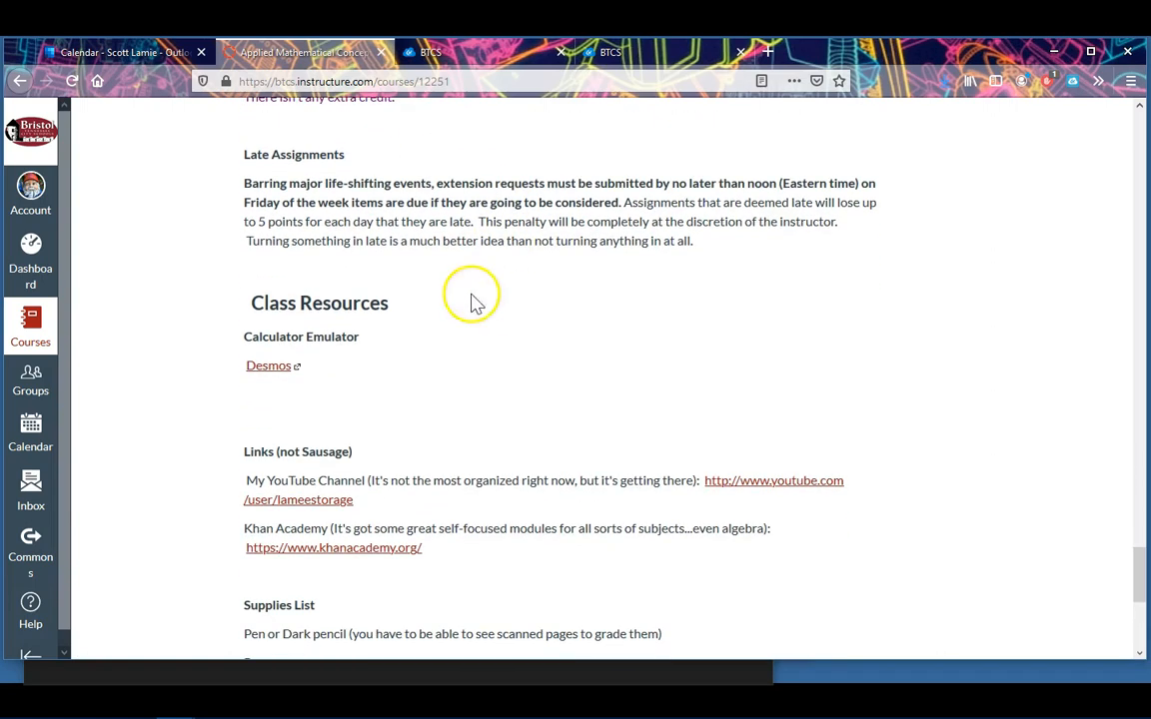
pyautogui.scroll(-3)
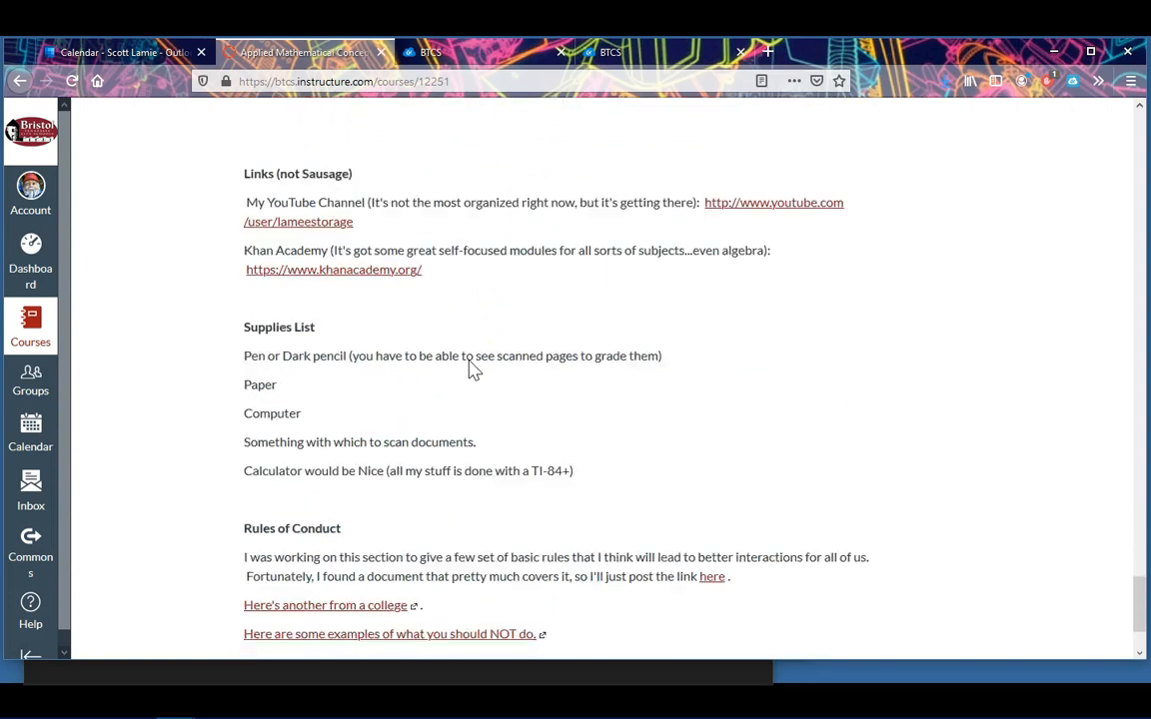
pyautogui.scroll(-3)
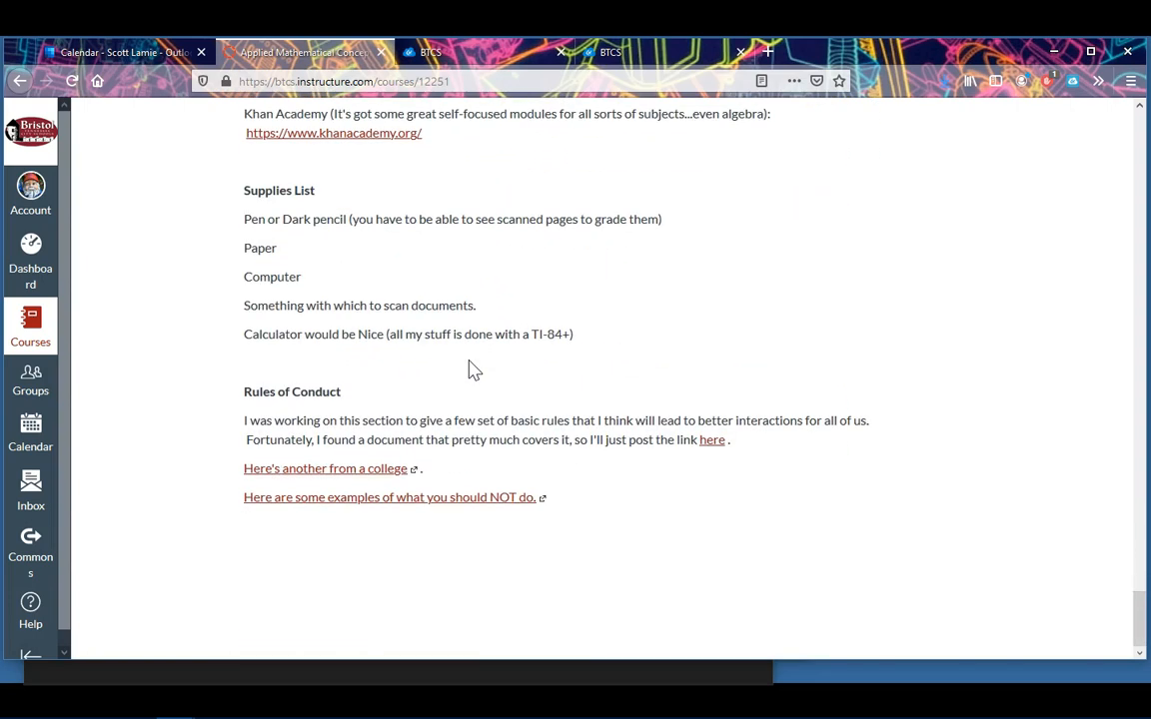
pyautogui.scroll(3)
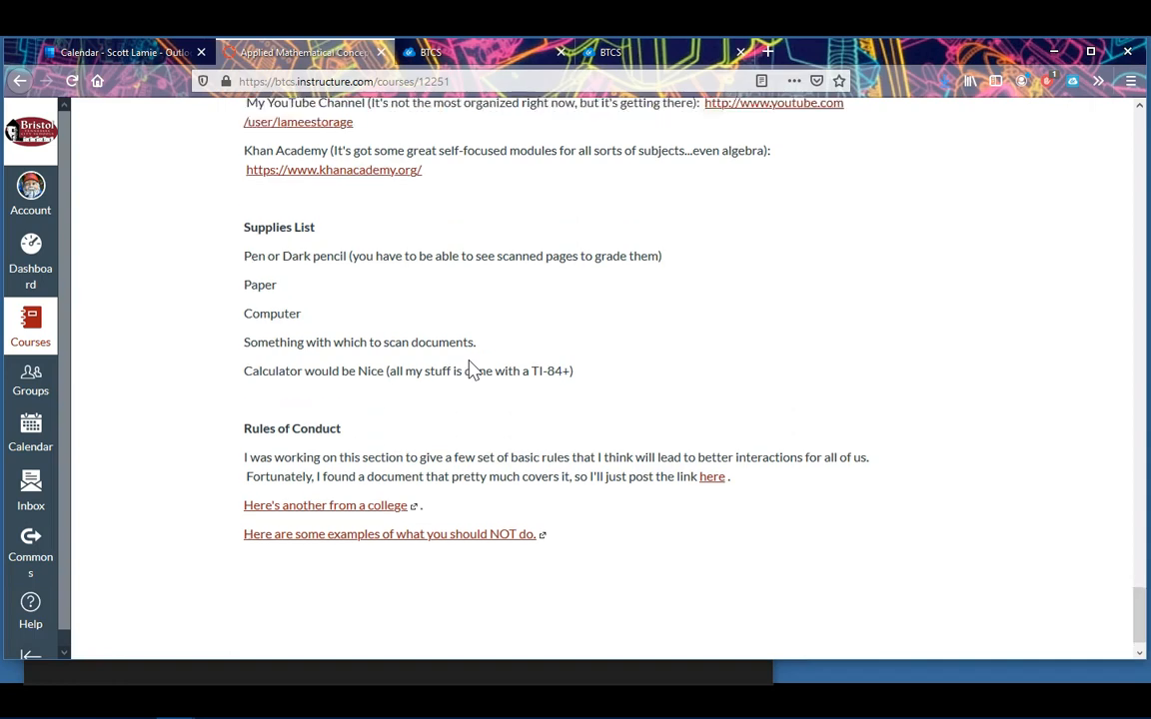
pyautogui.scroll(3)
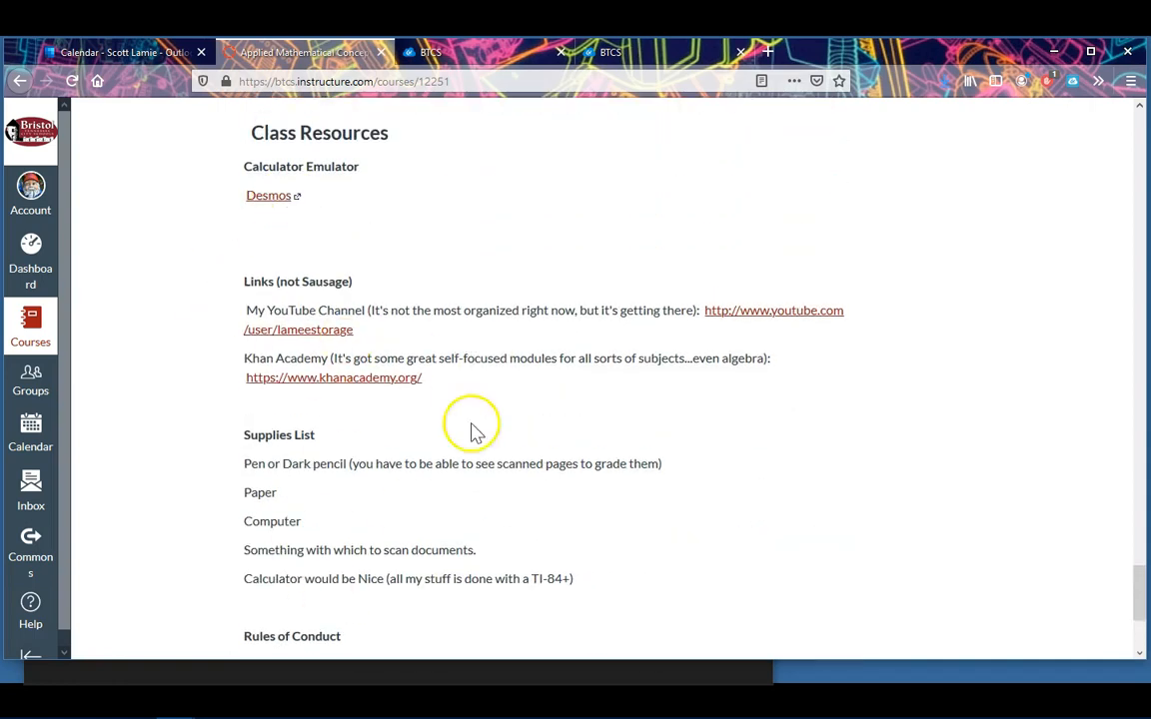
pyautogui.scroll(-3)
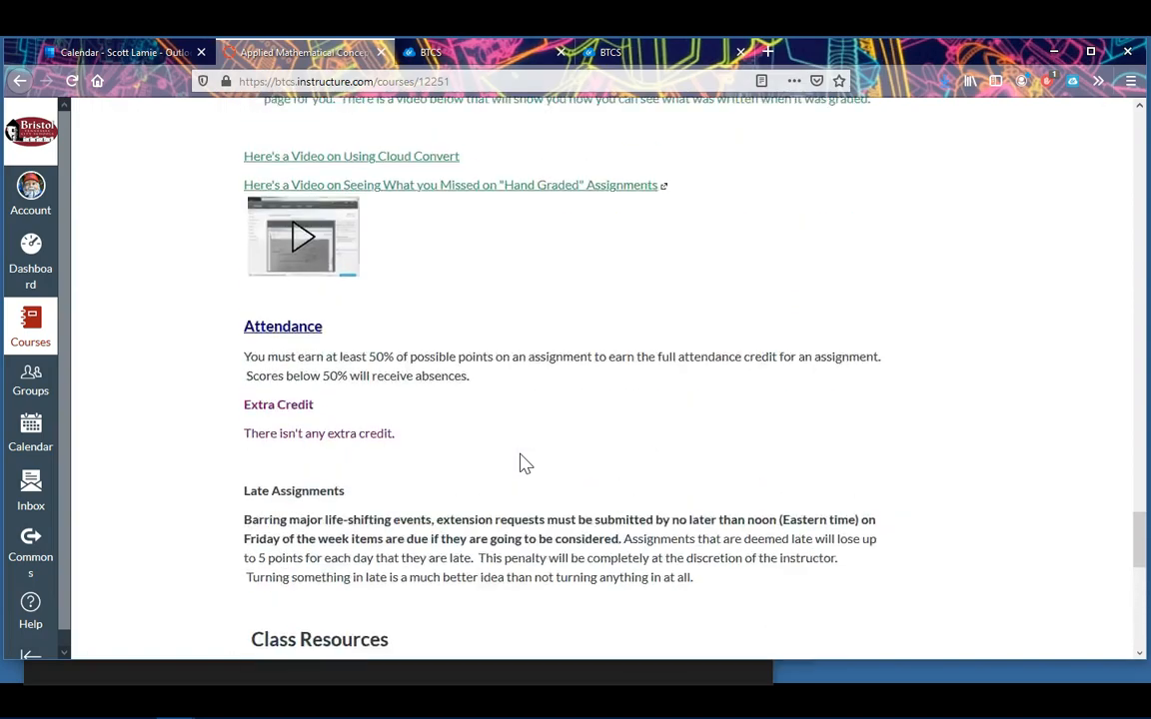
pyautogui.scroll(3)
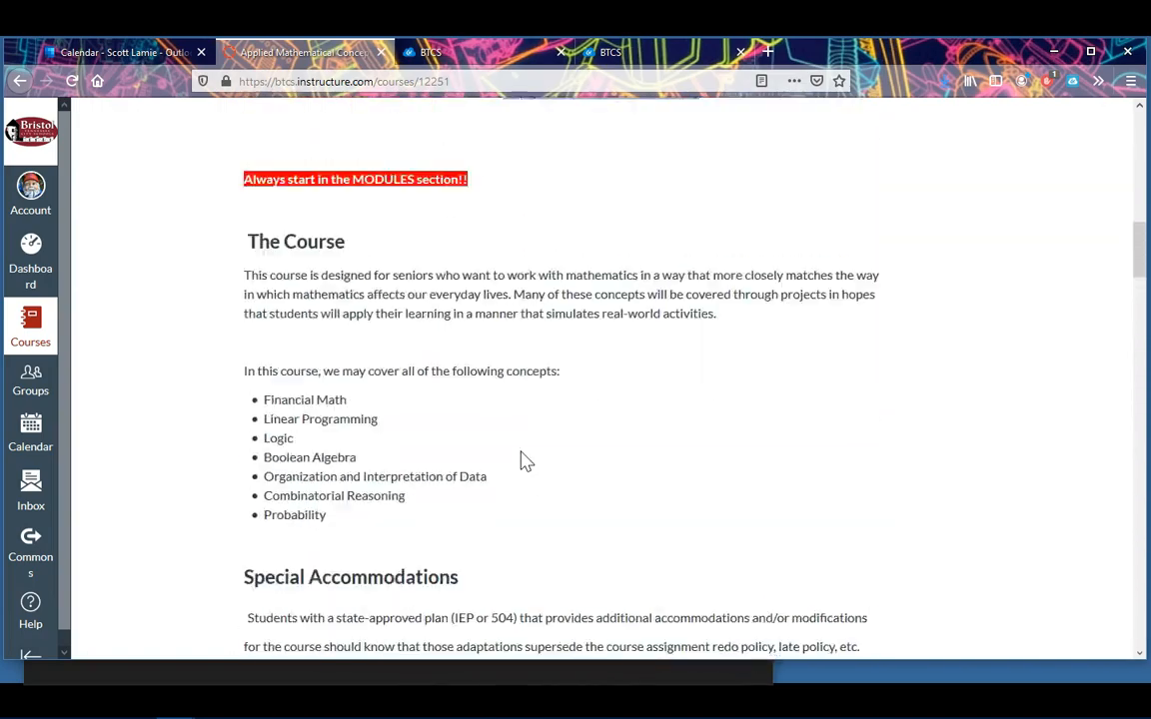
pyautogui.scroll(3)
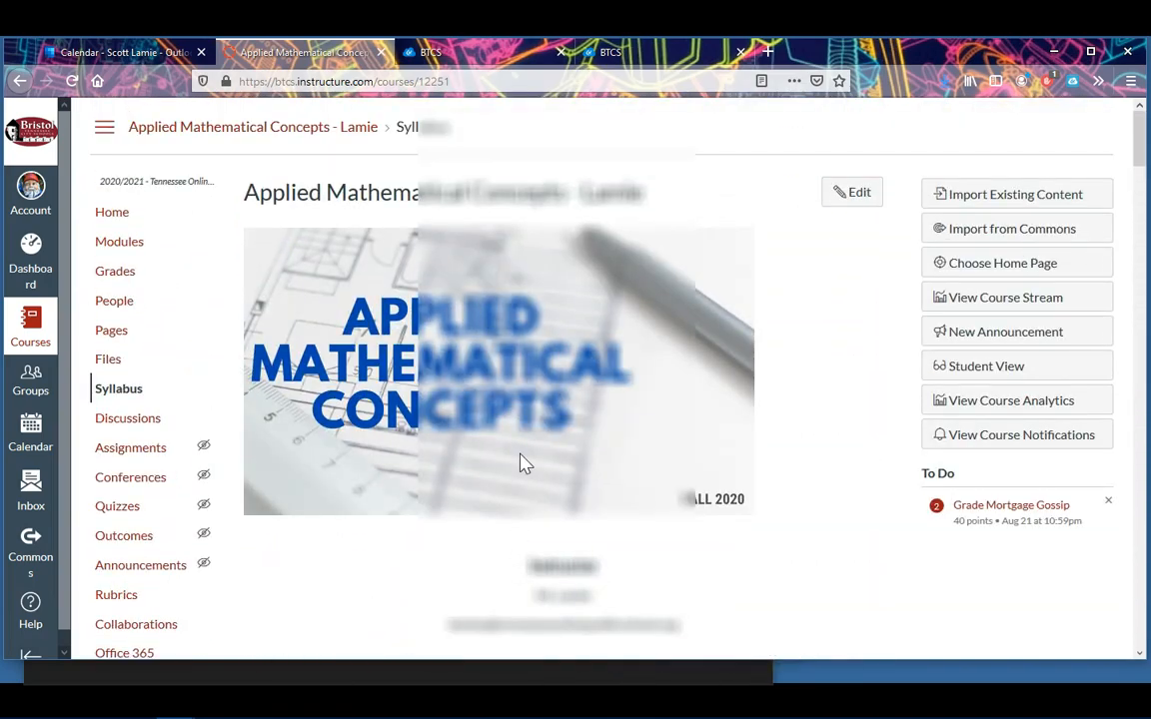